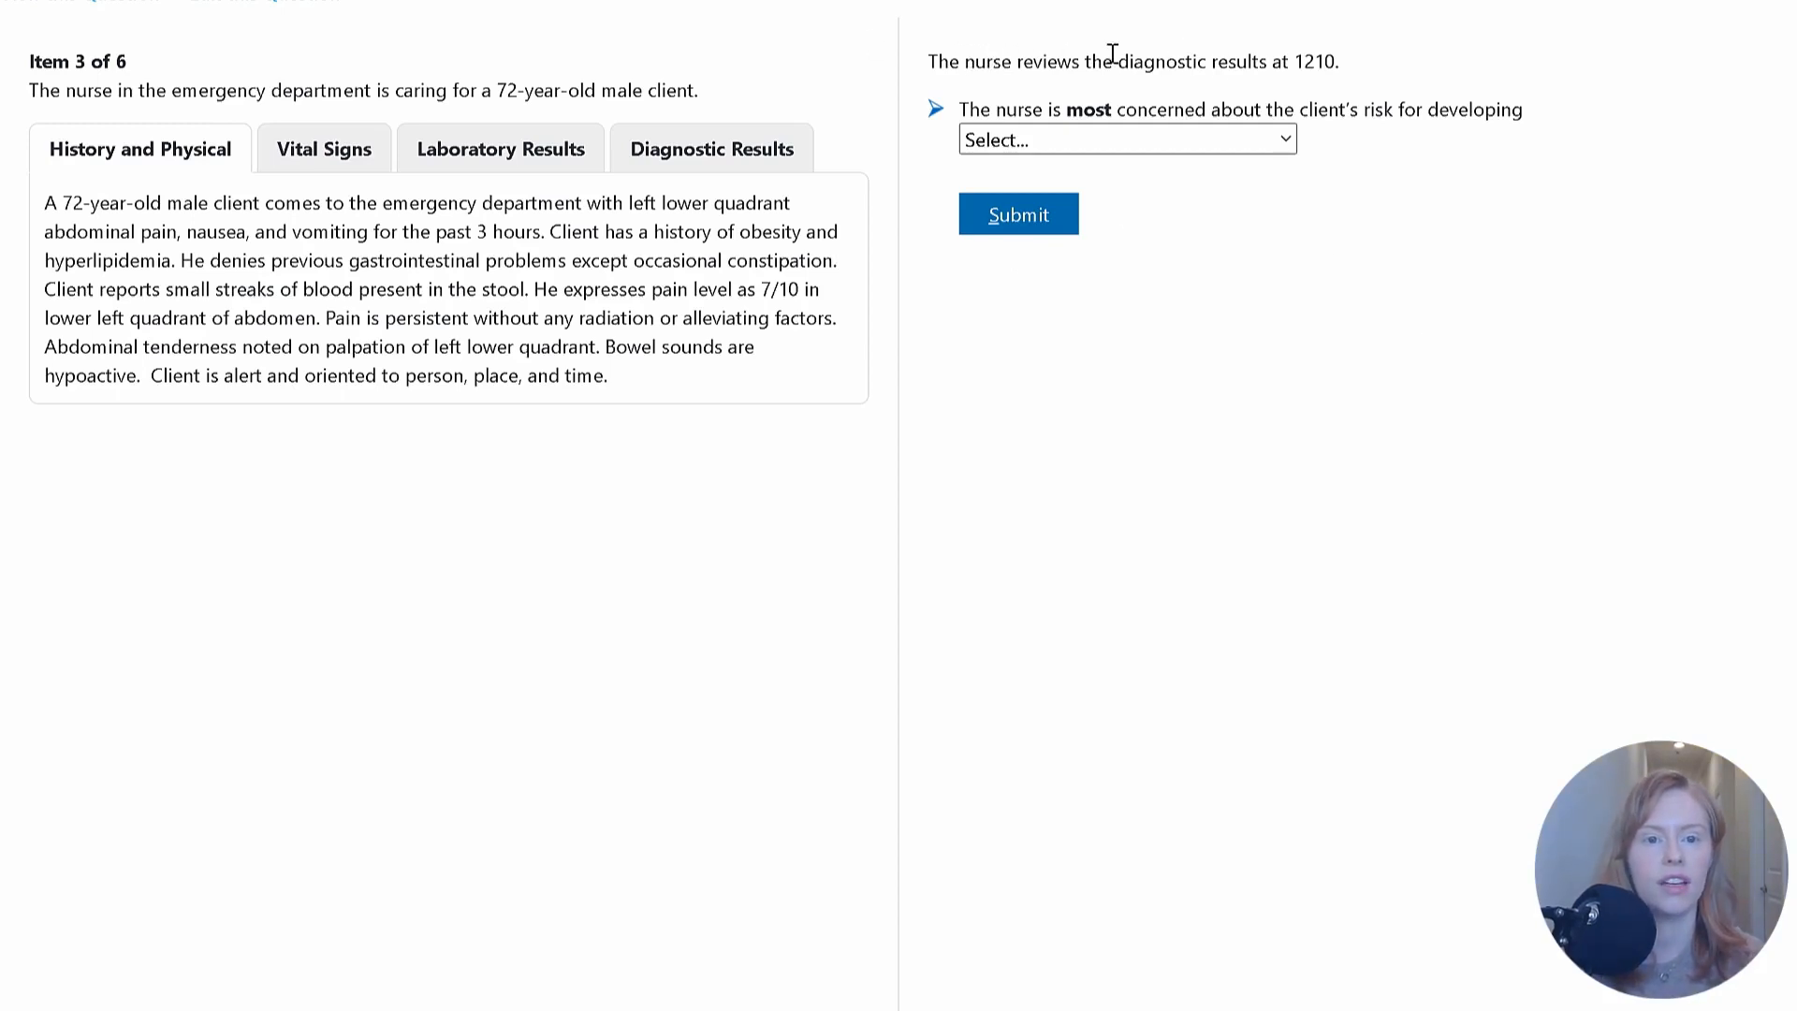
# Step: View the Diagnostic Results with the abdominal CT scan and 1210 findings
pyautogui.click(711, 149)
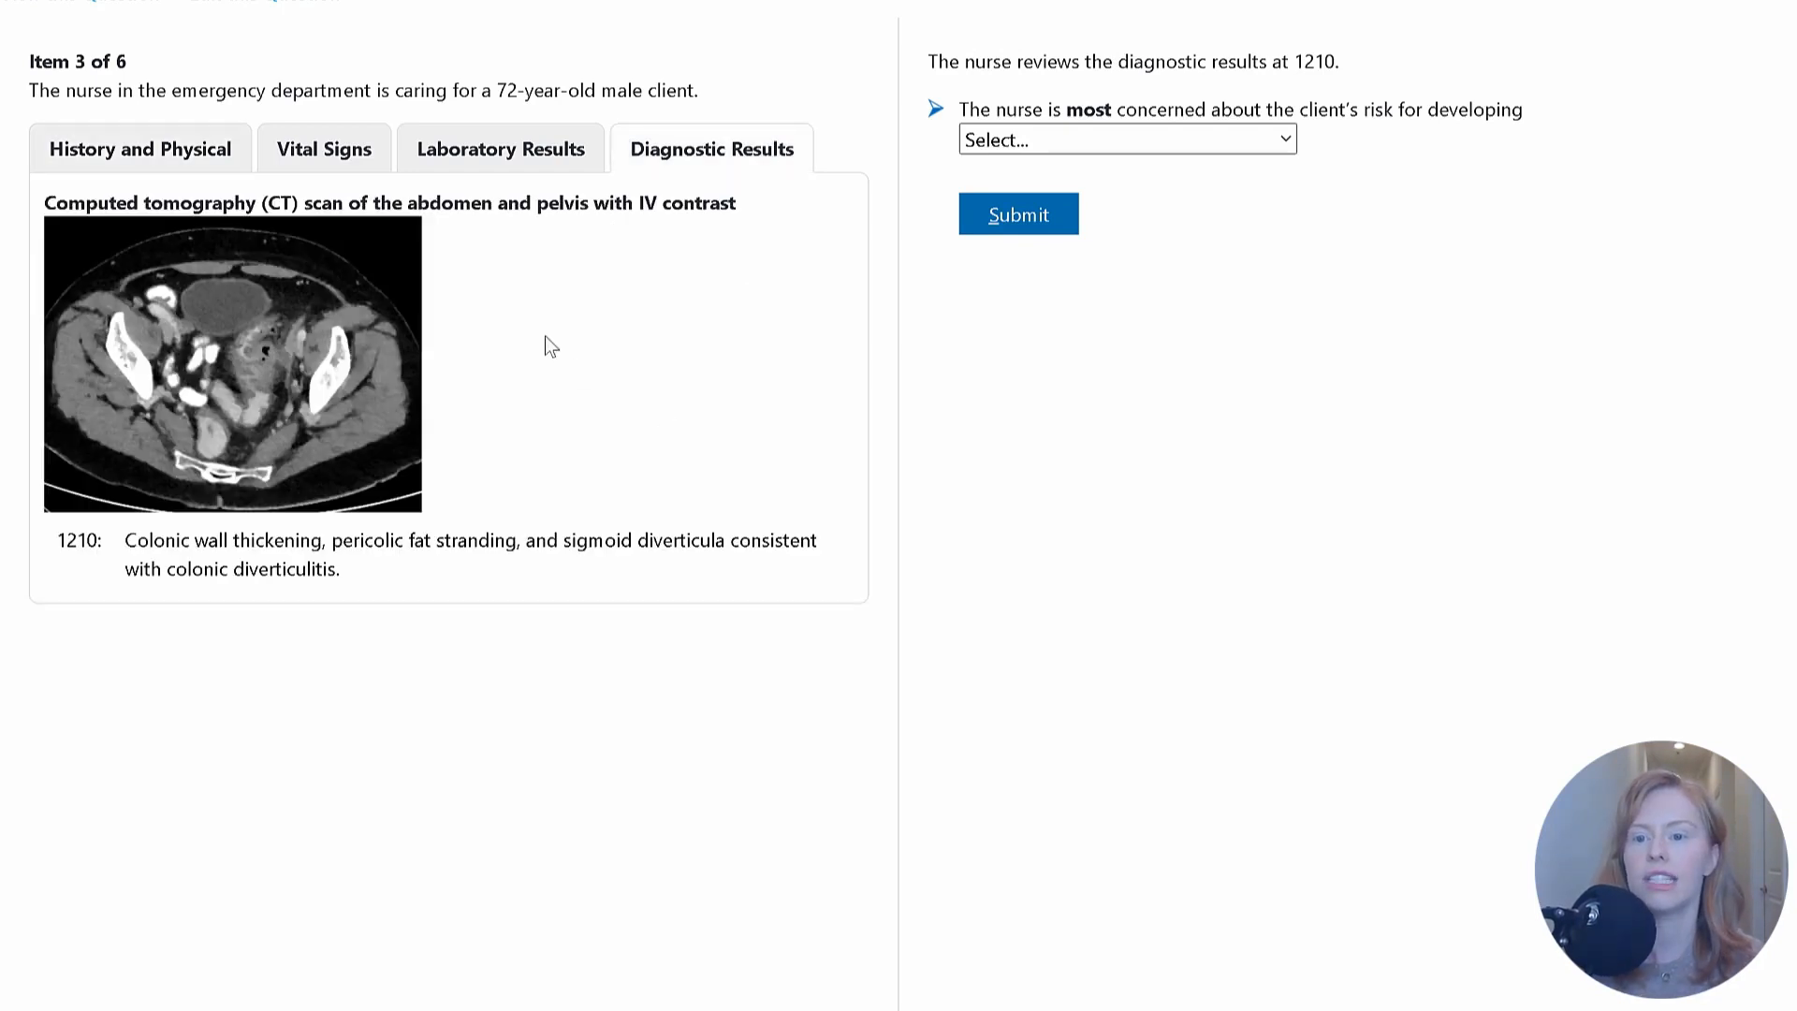
pyautogui.moveTo(691, 264)
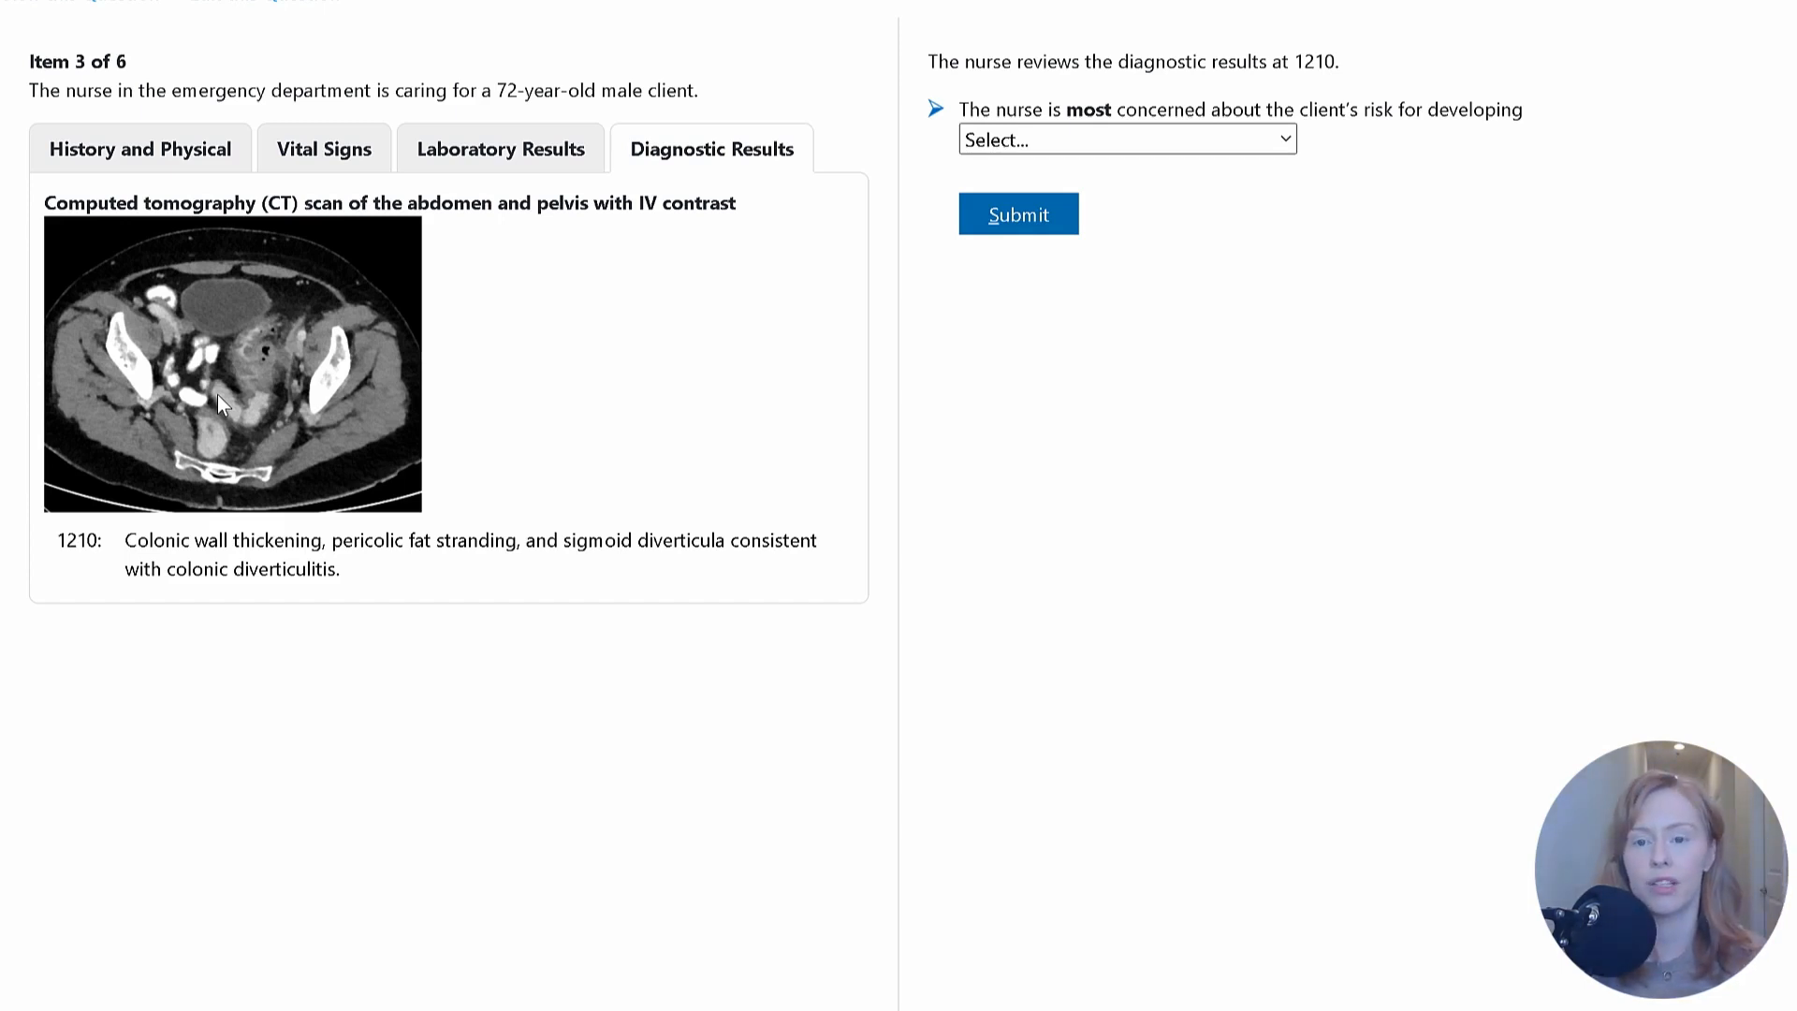
pyautogui.moveTo(367, 309)
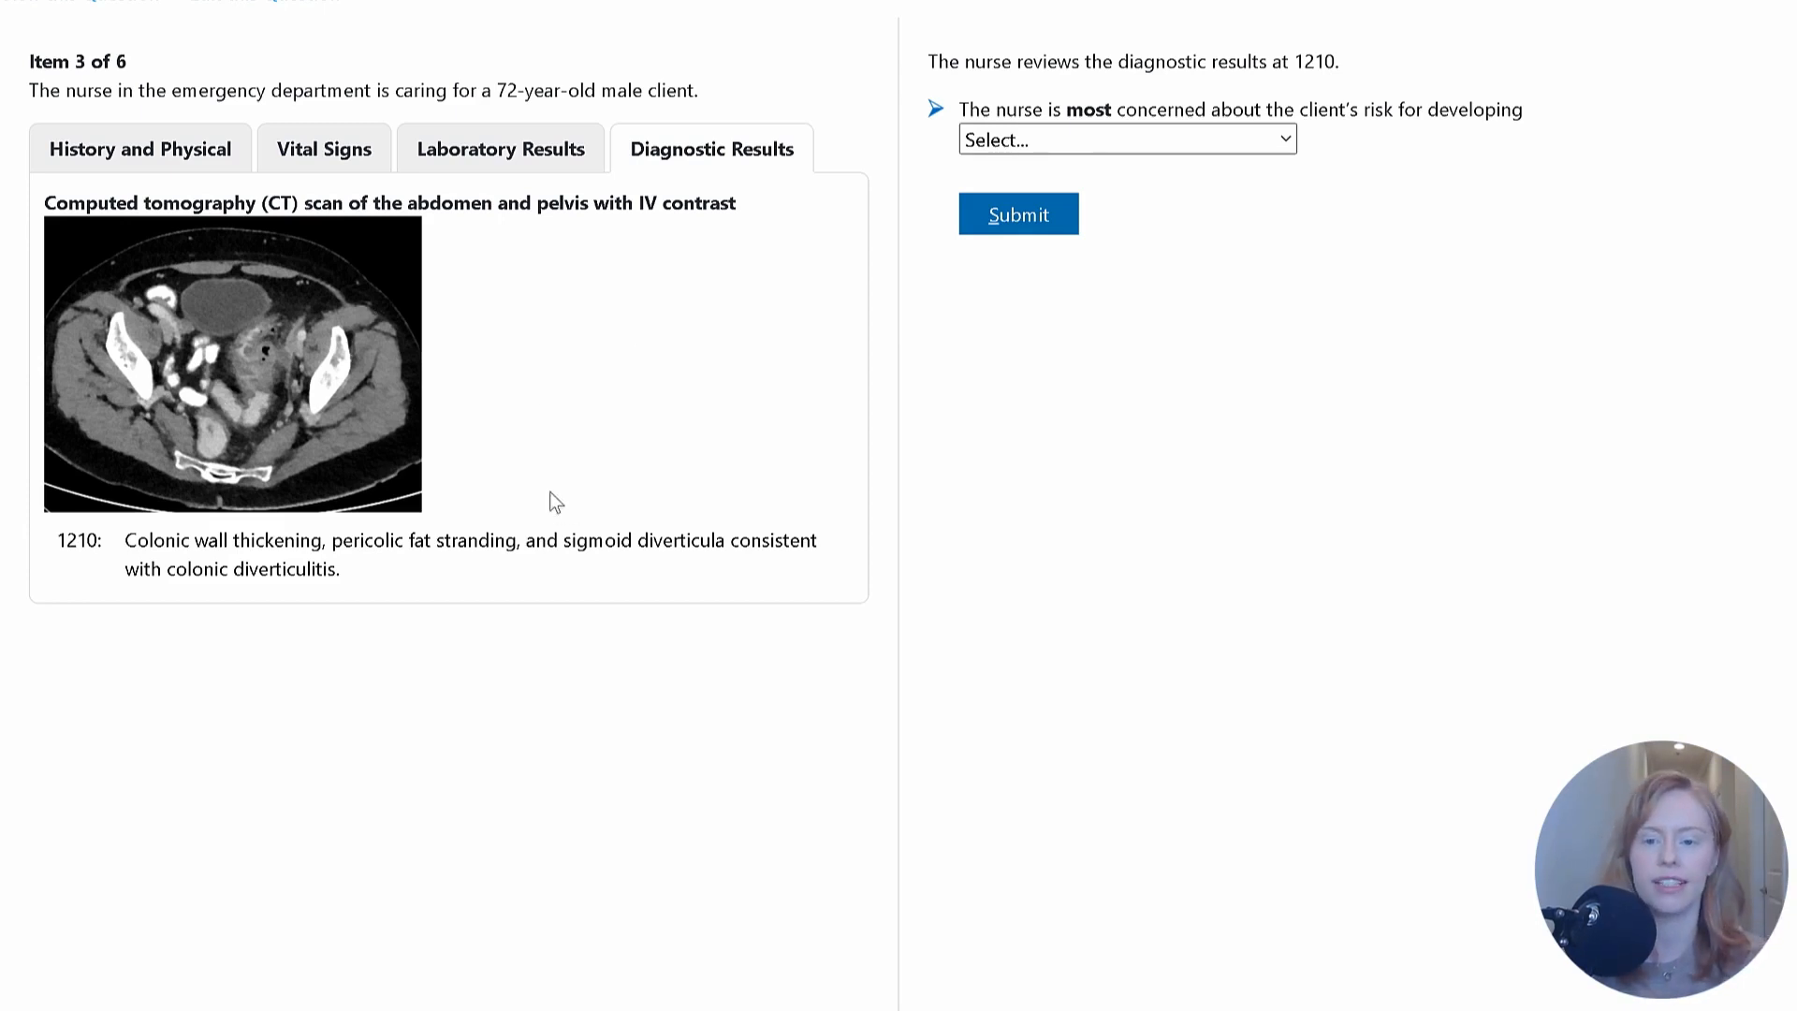
pyautogui.moveTo(367, 586)
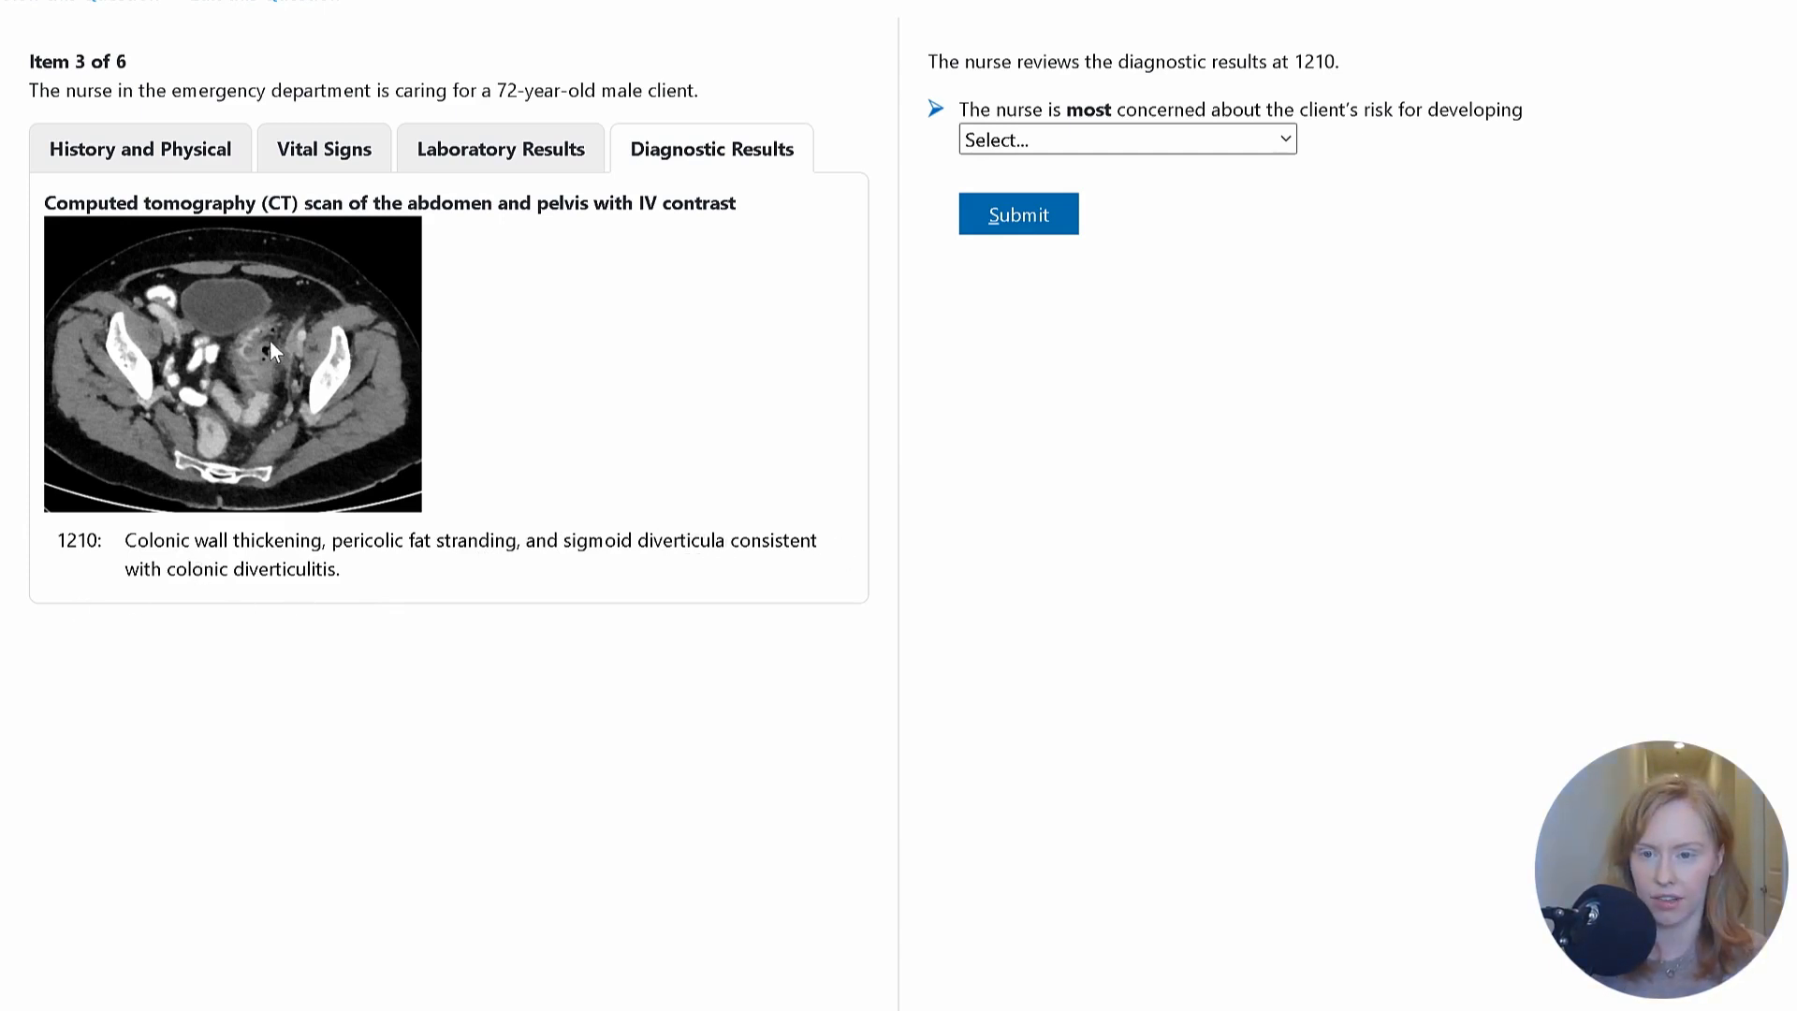
pyautogui.moveTo(243, 348)
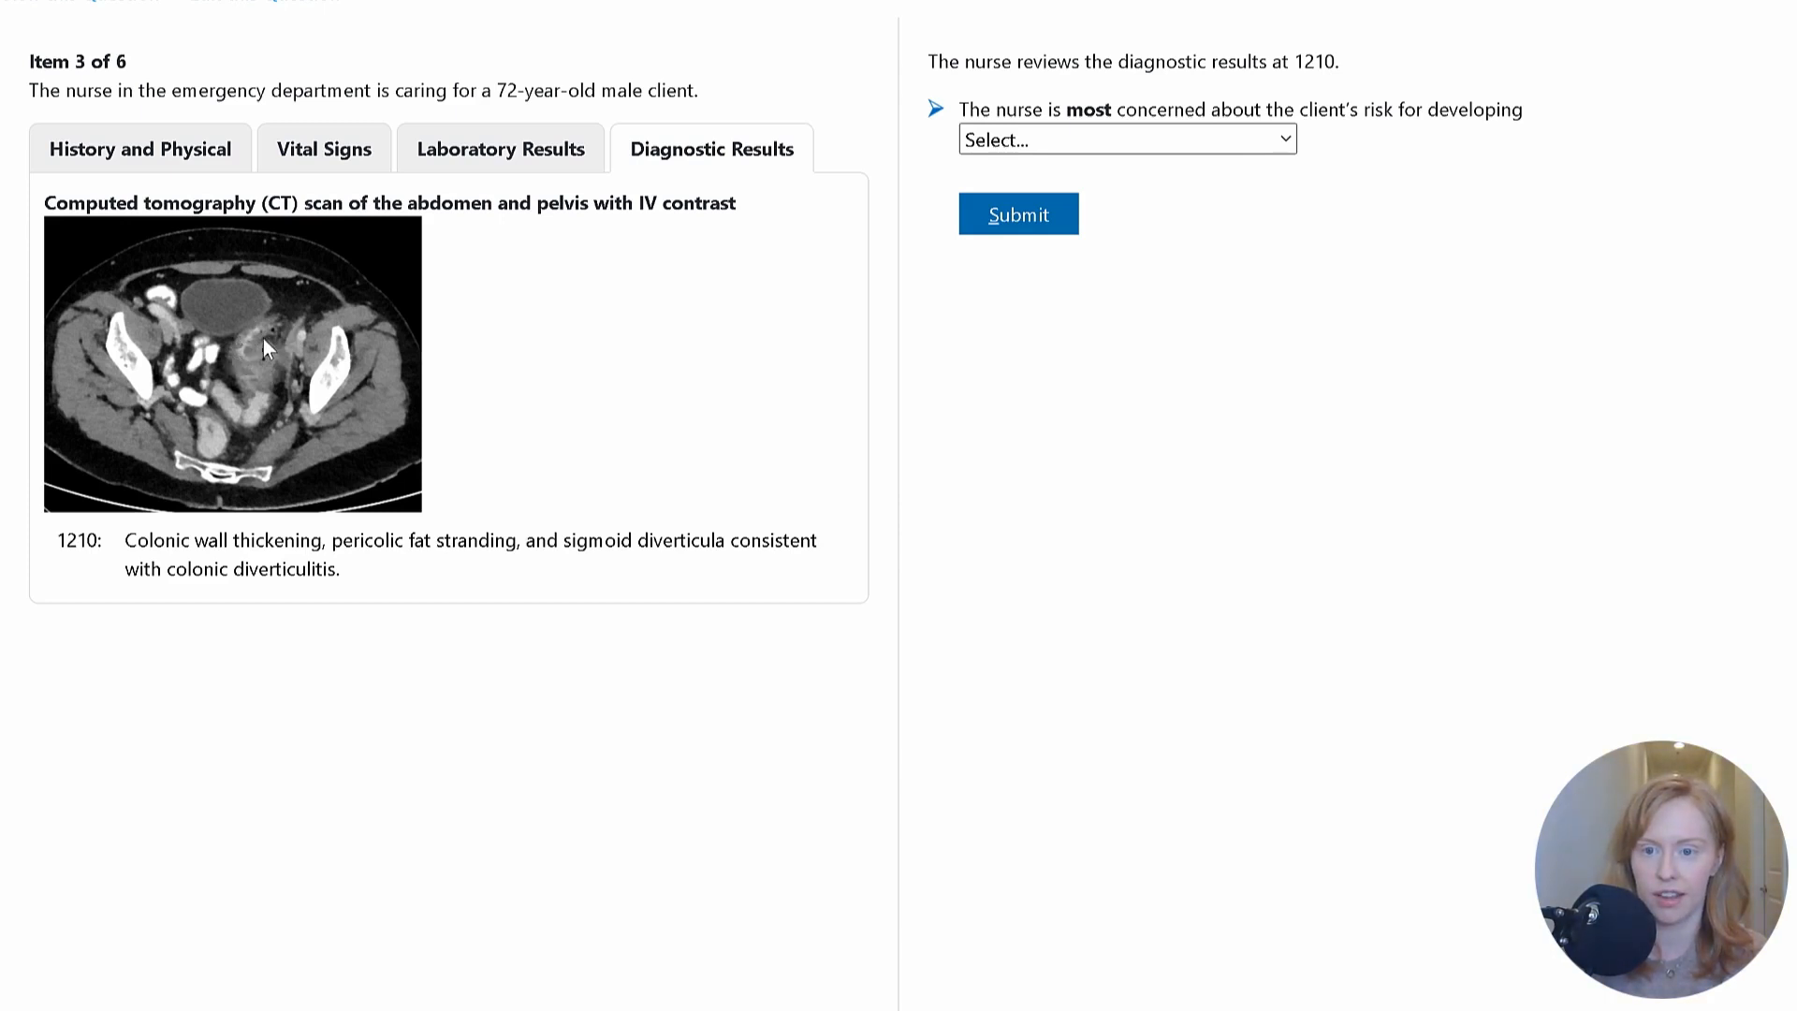
pyautogui.moveTo(400, 444)
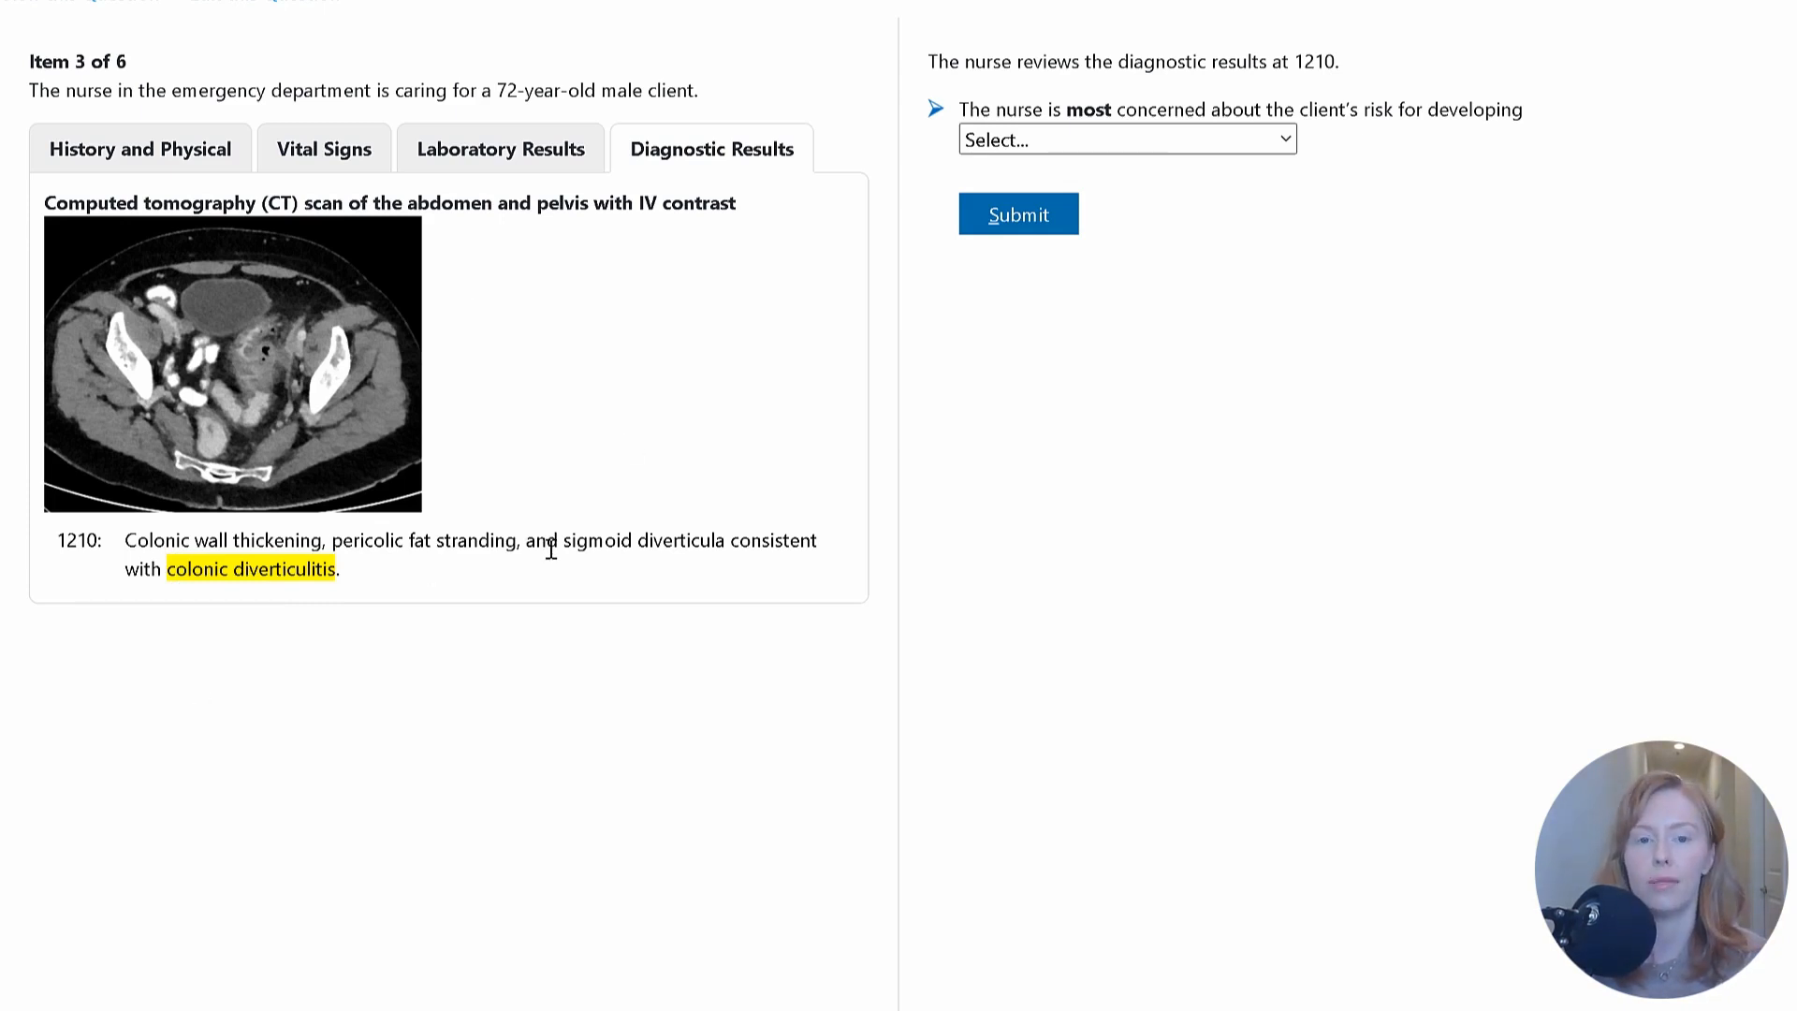
pyautogui.moveTo(932, 118)
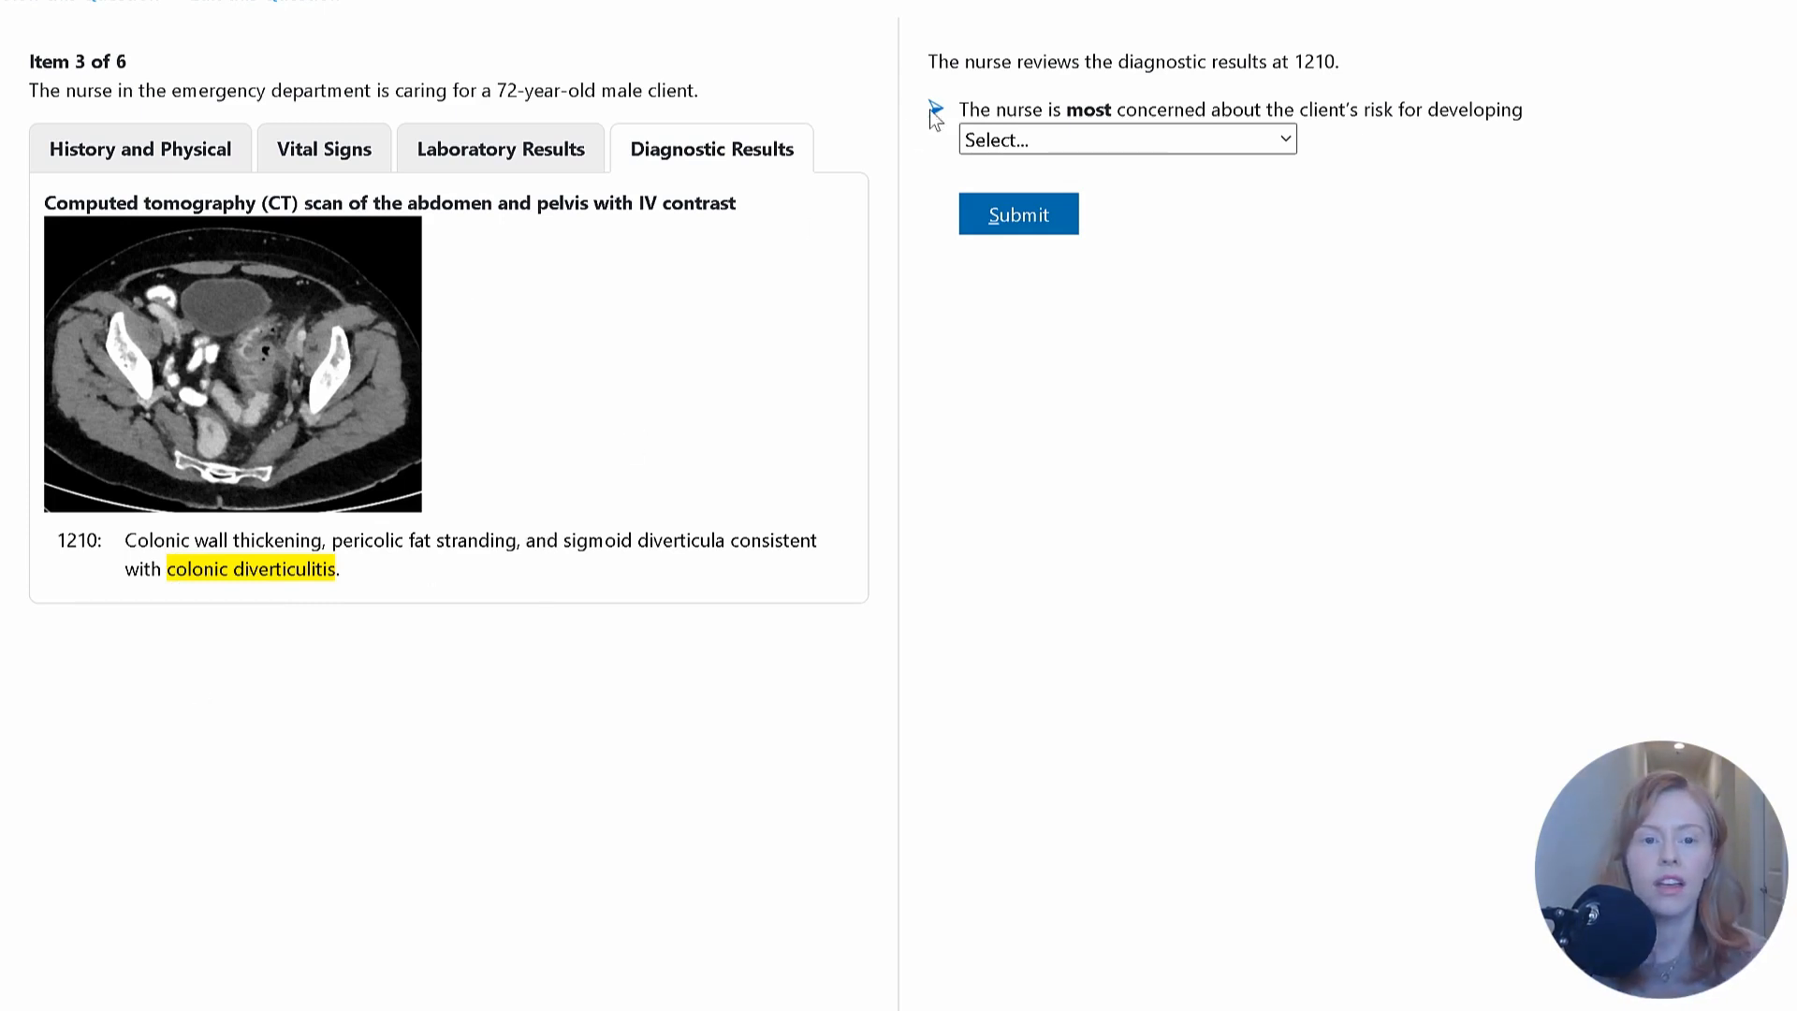
pyautogui.moveTo(1528, 158)
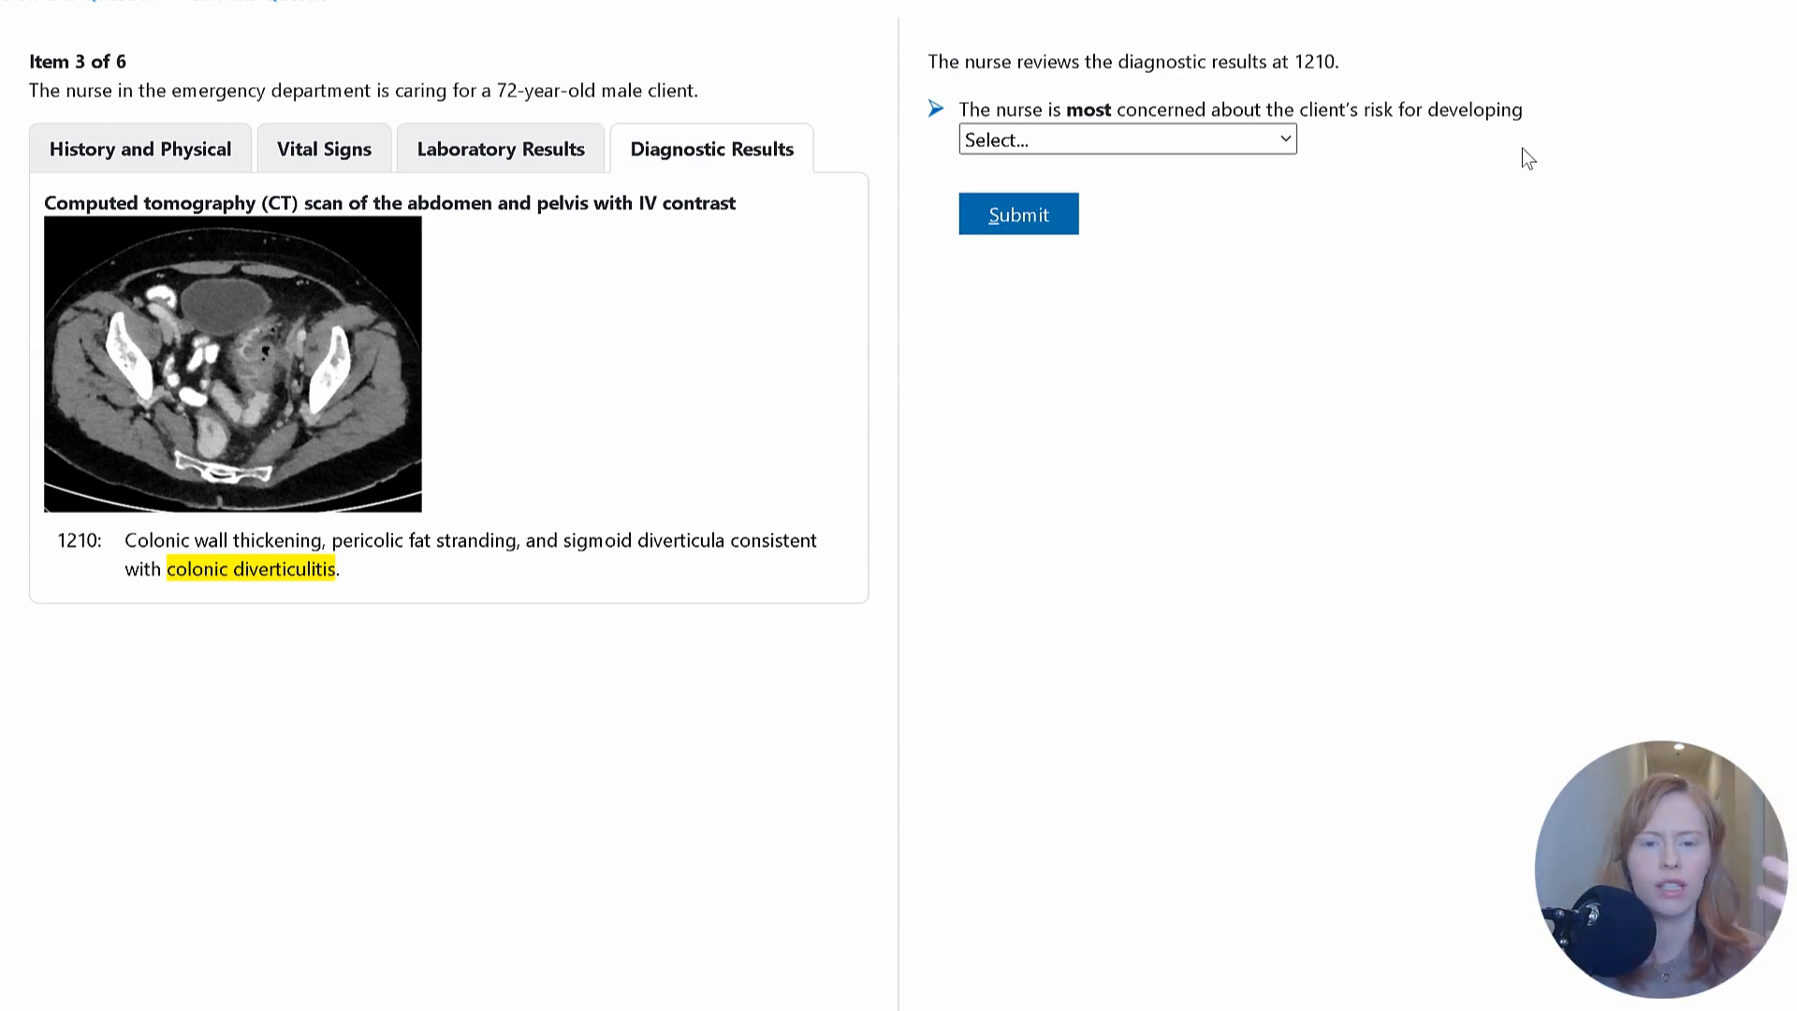
pyautogui.moveTo(998, 95)
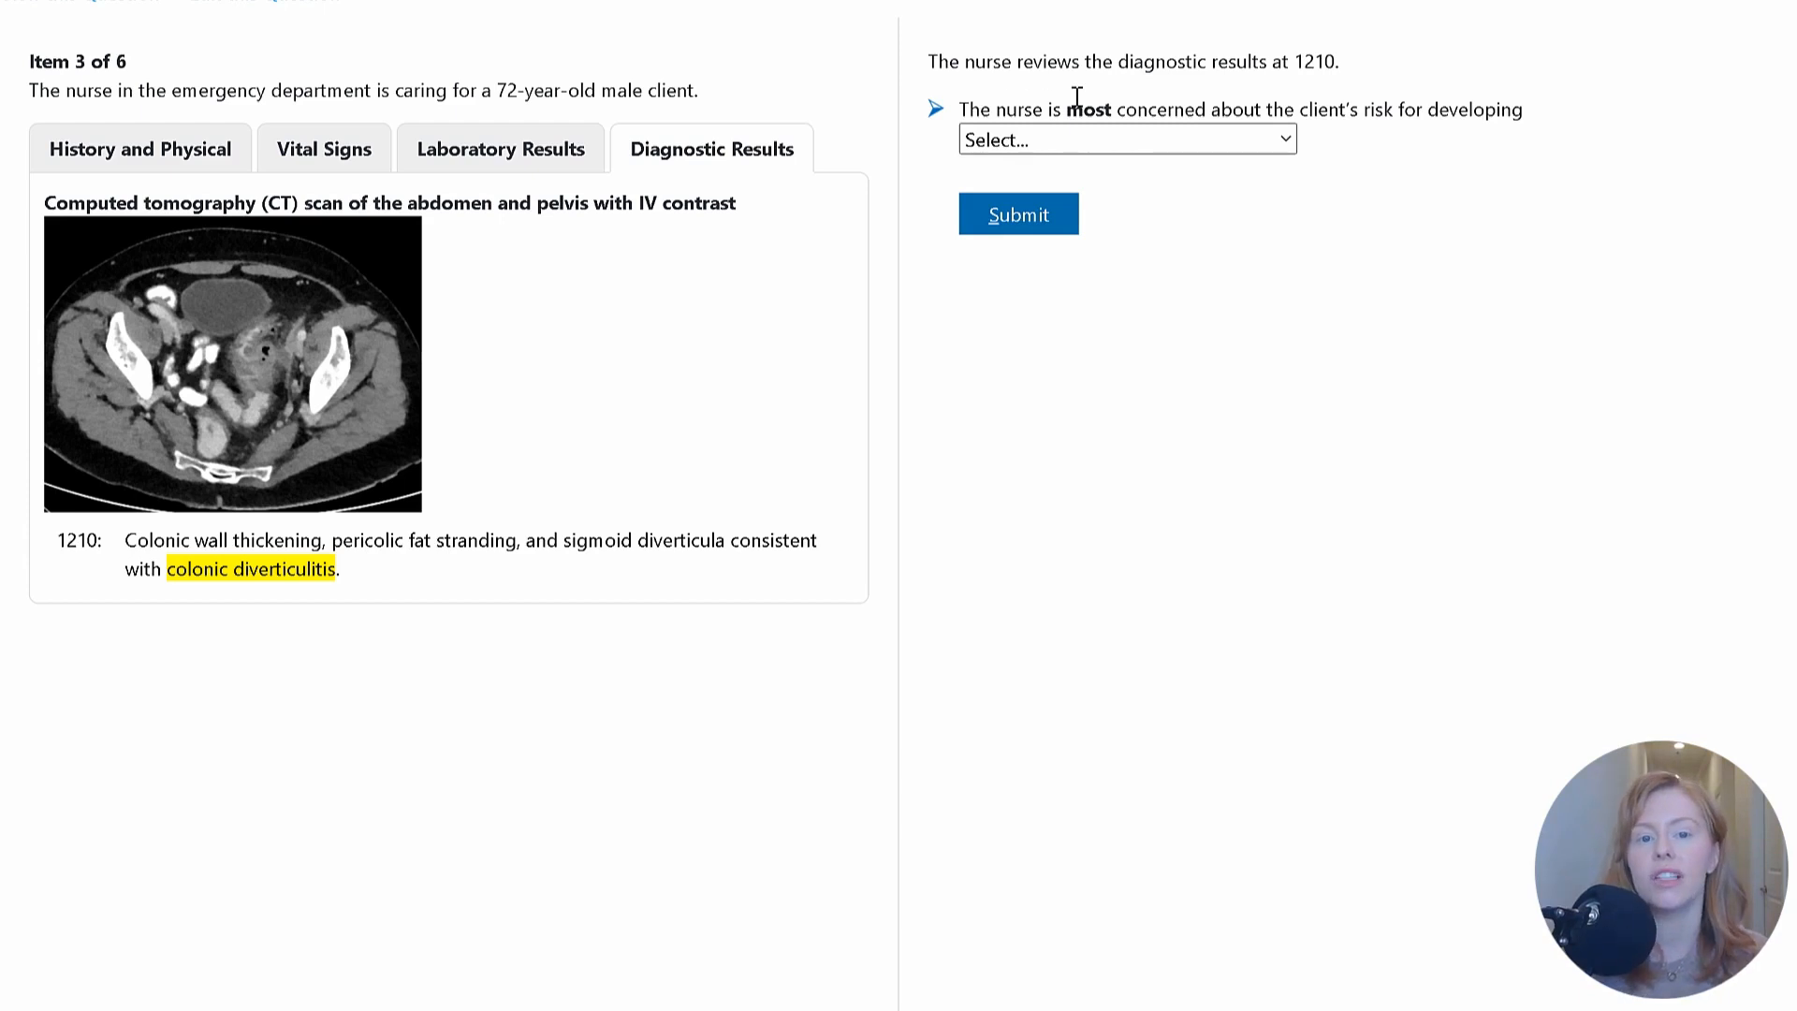
pyautogui.moveTo(1354, 114)
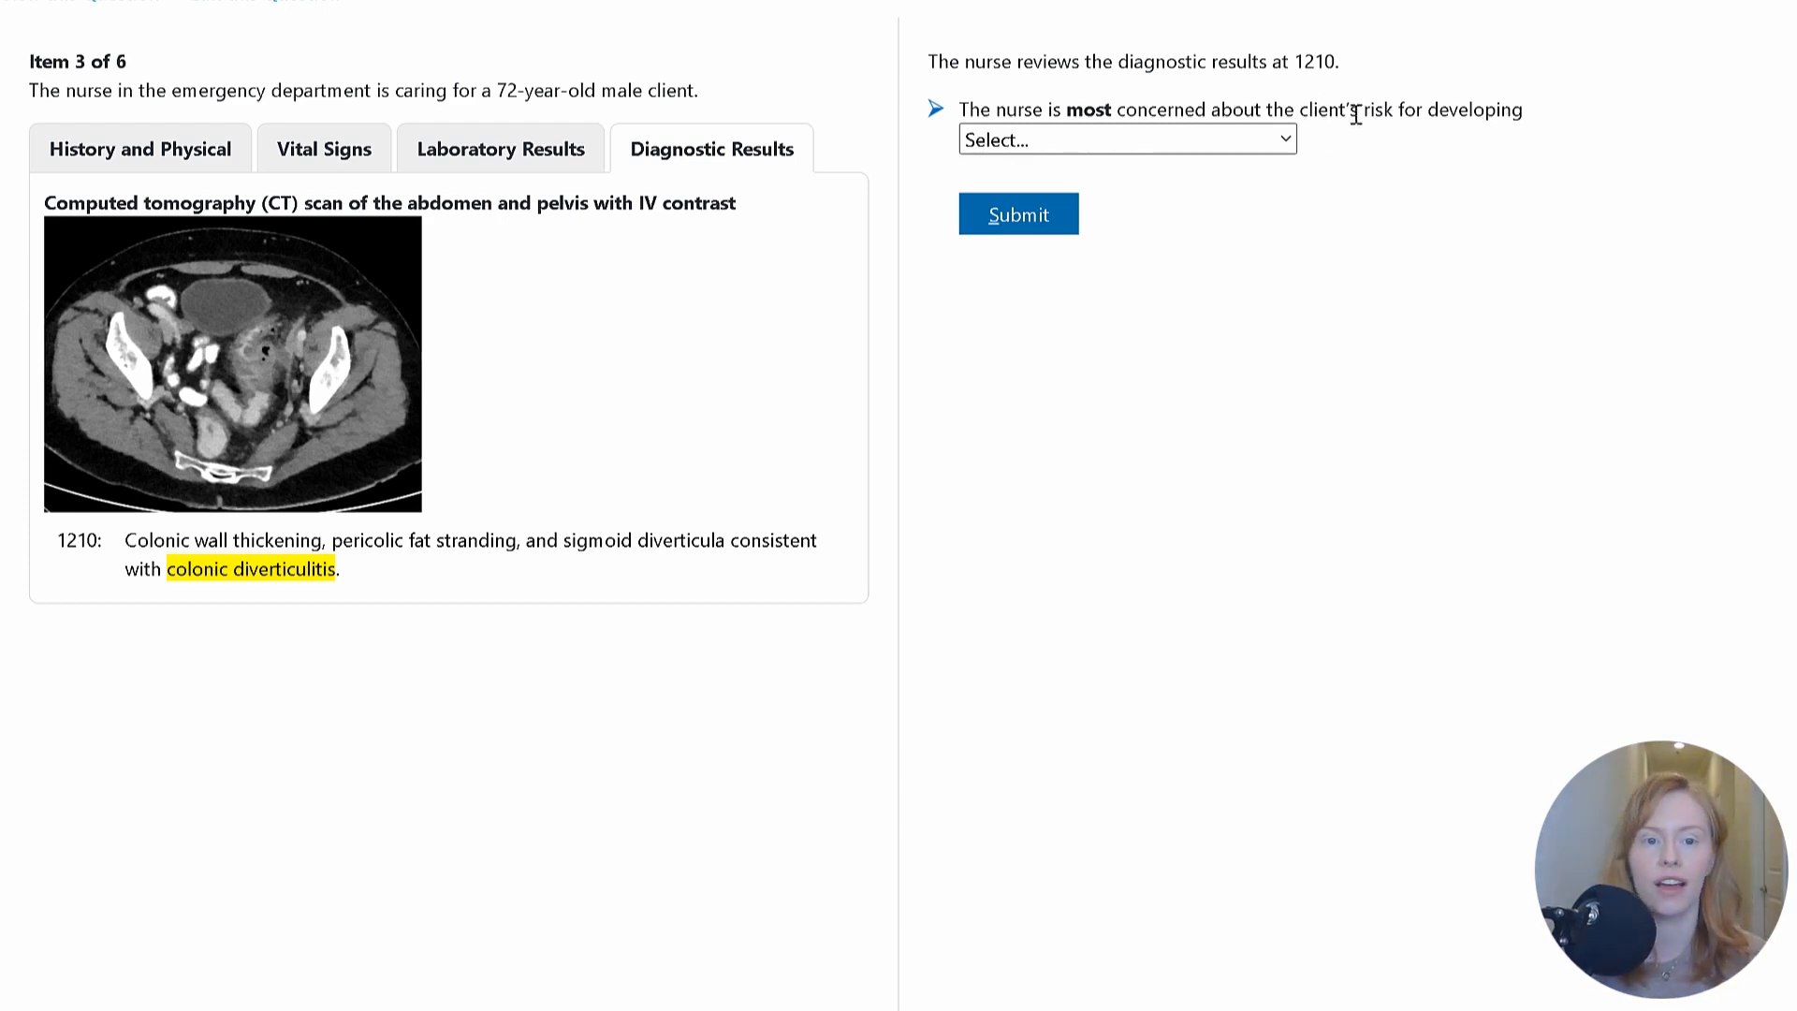
# Step: Reveal the four answer choices for the risk question dropdown
pyautogui.click(1125, 138)
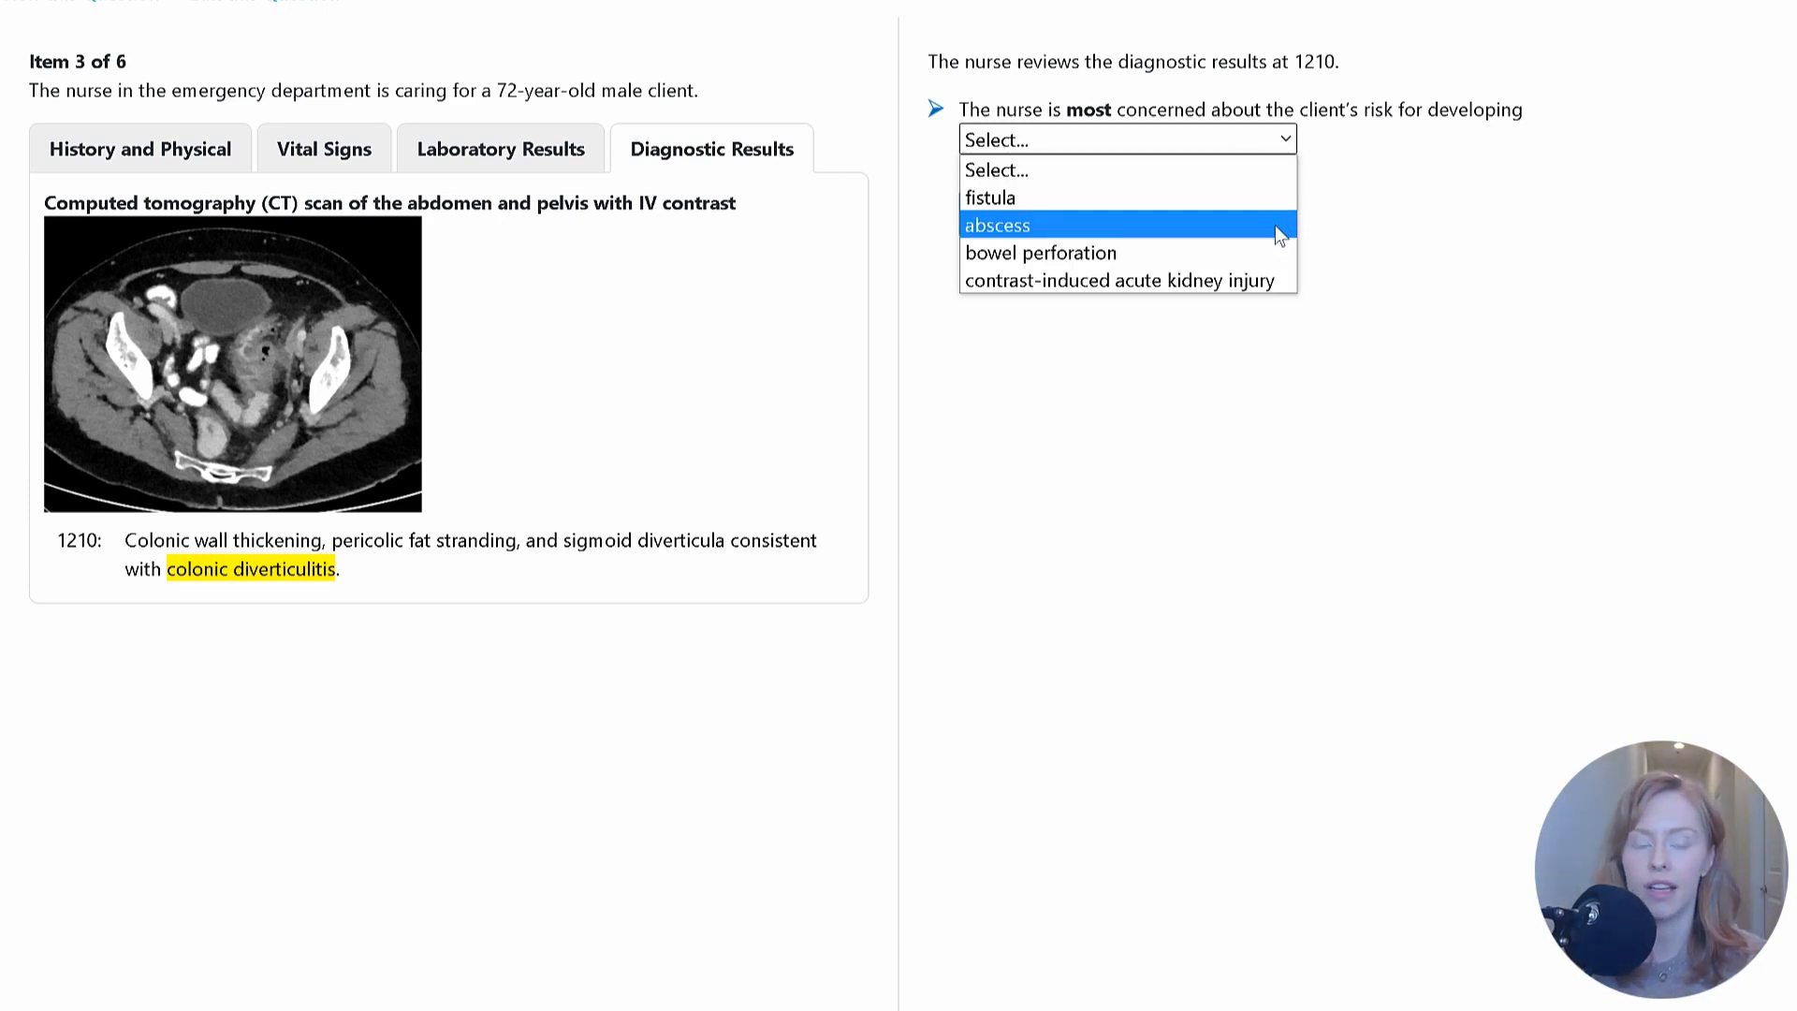
pyautogui.moveTo(1273, 281)
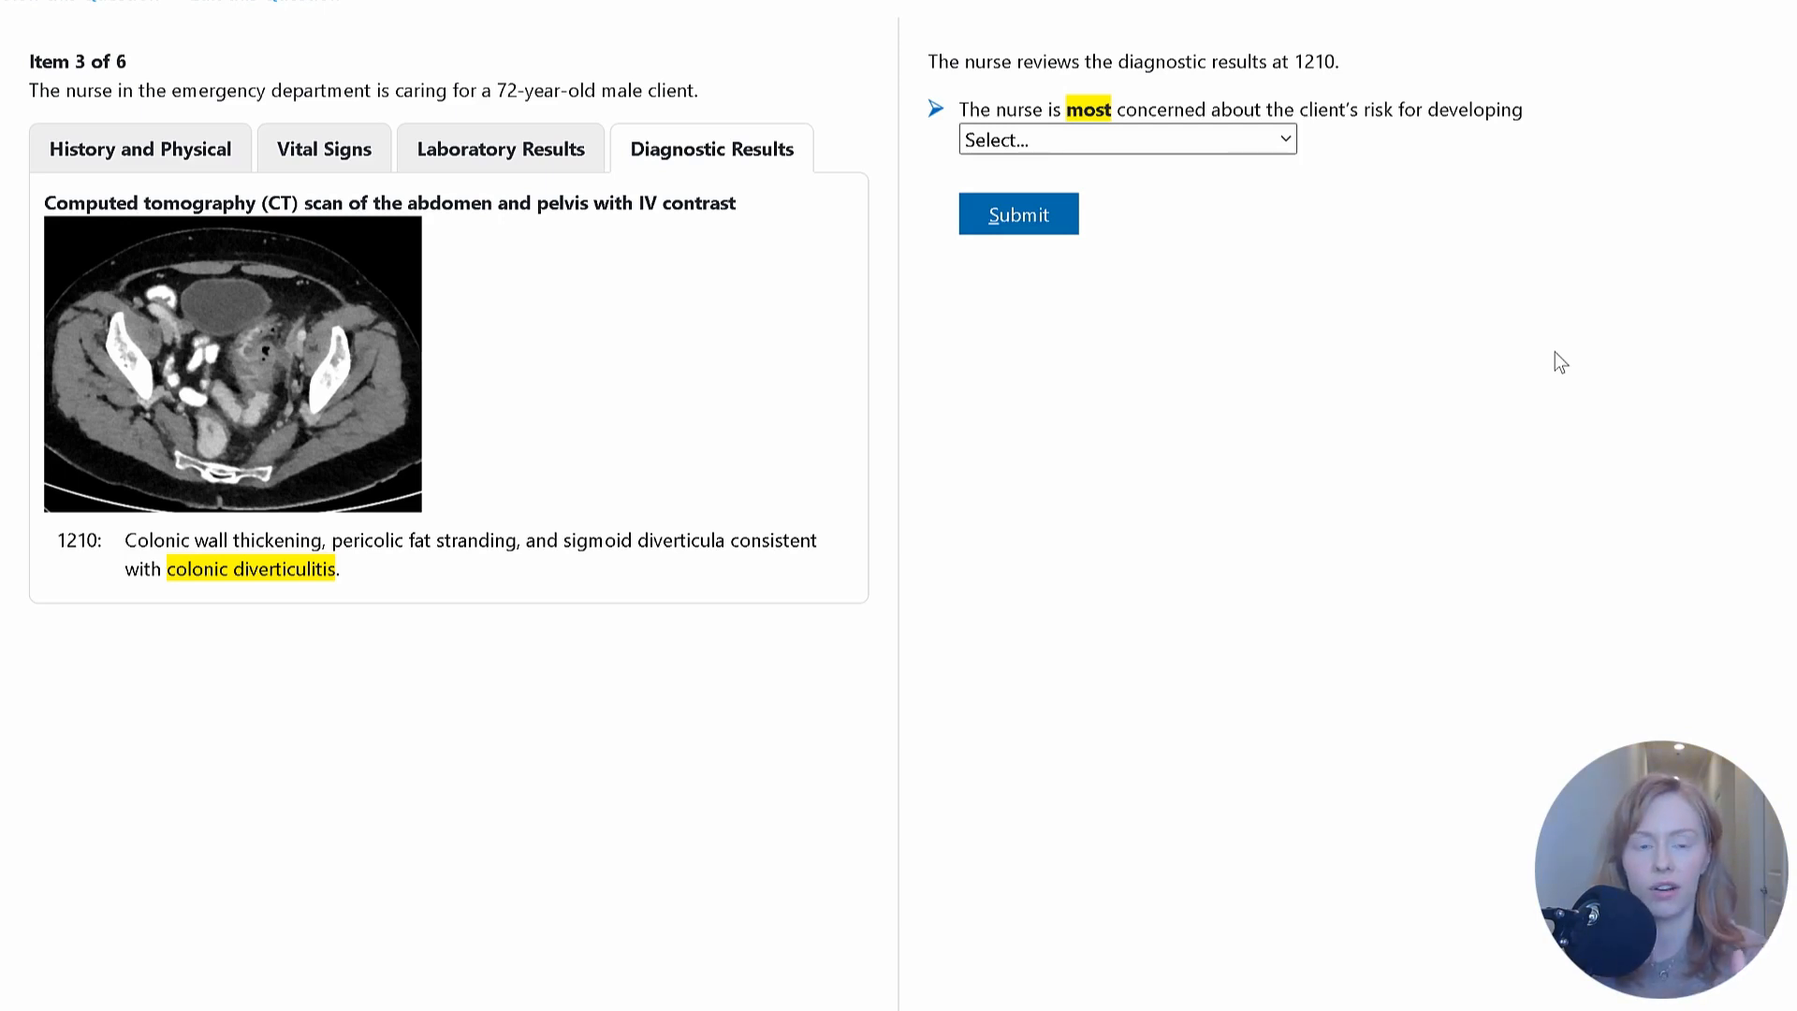
# Step: Review the answer choices again, then return to the History and Physical notes unanswered
pyautogui.click(1125, 138)
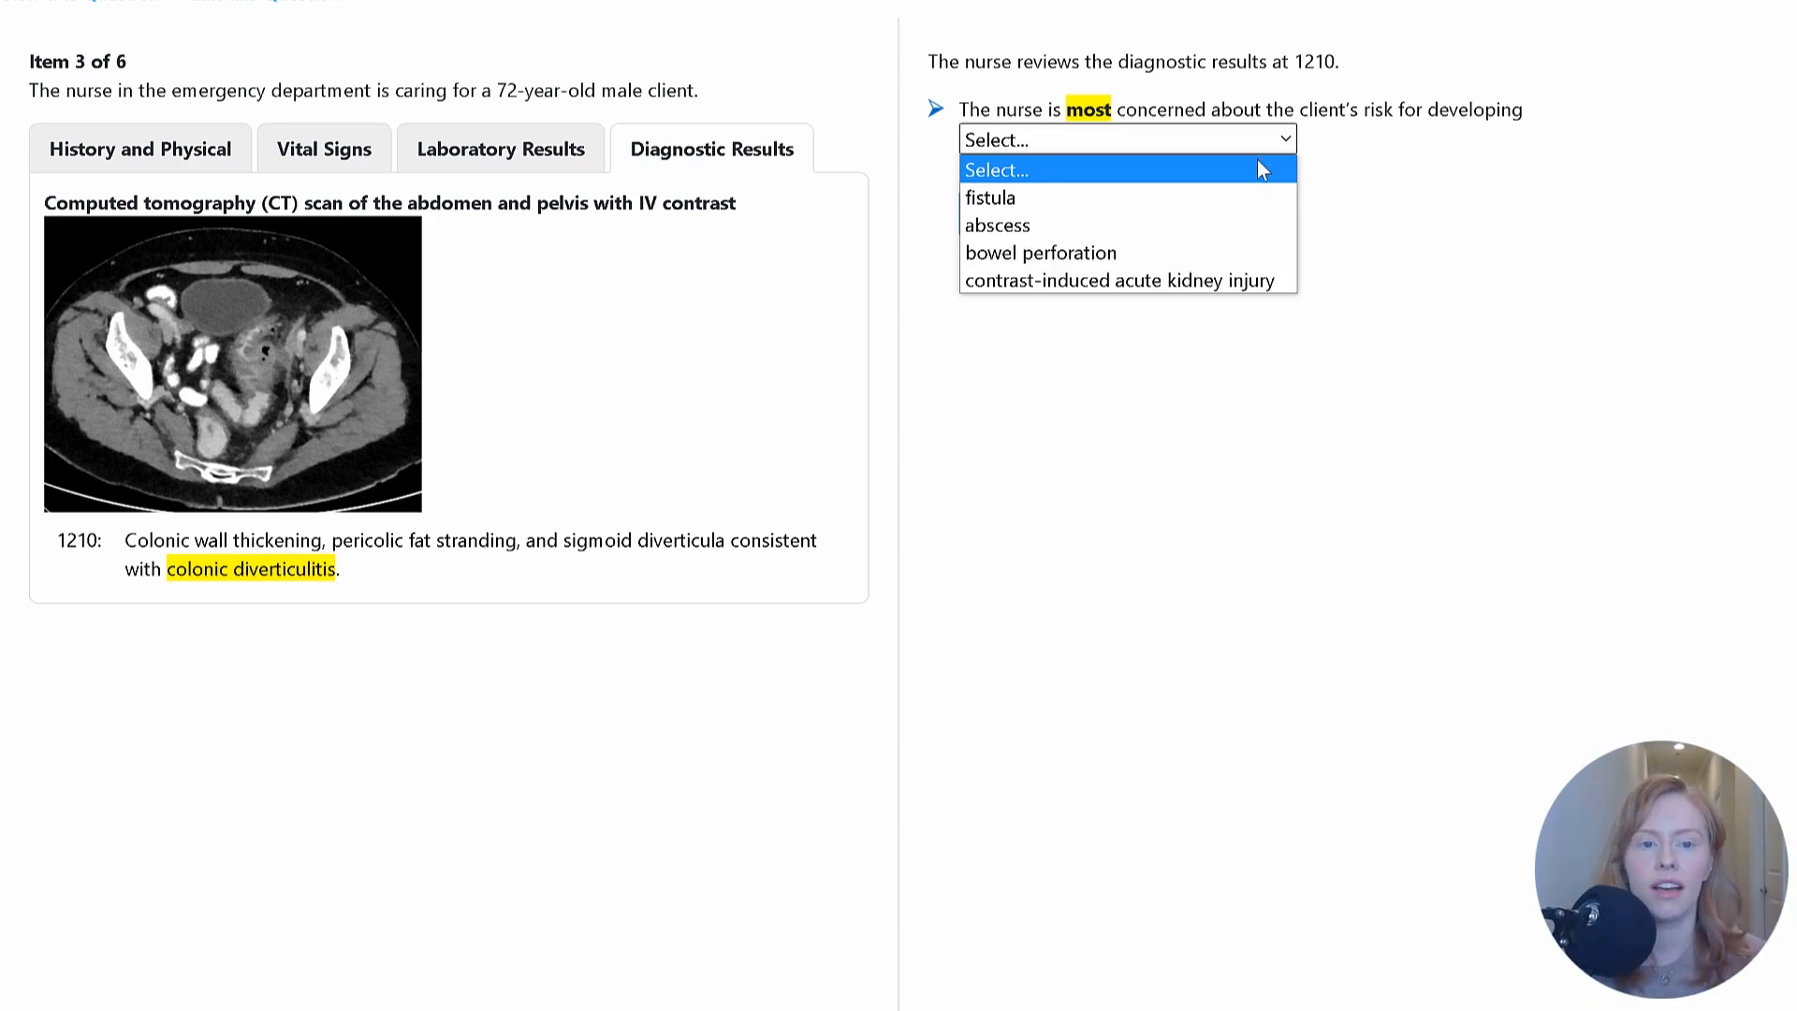
pyautogui.moveTo(1258, 196)
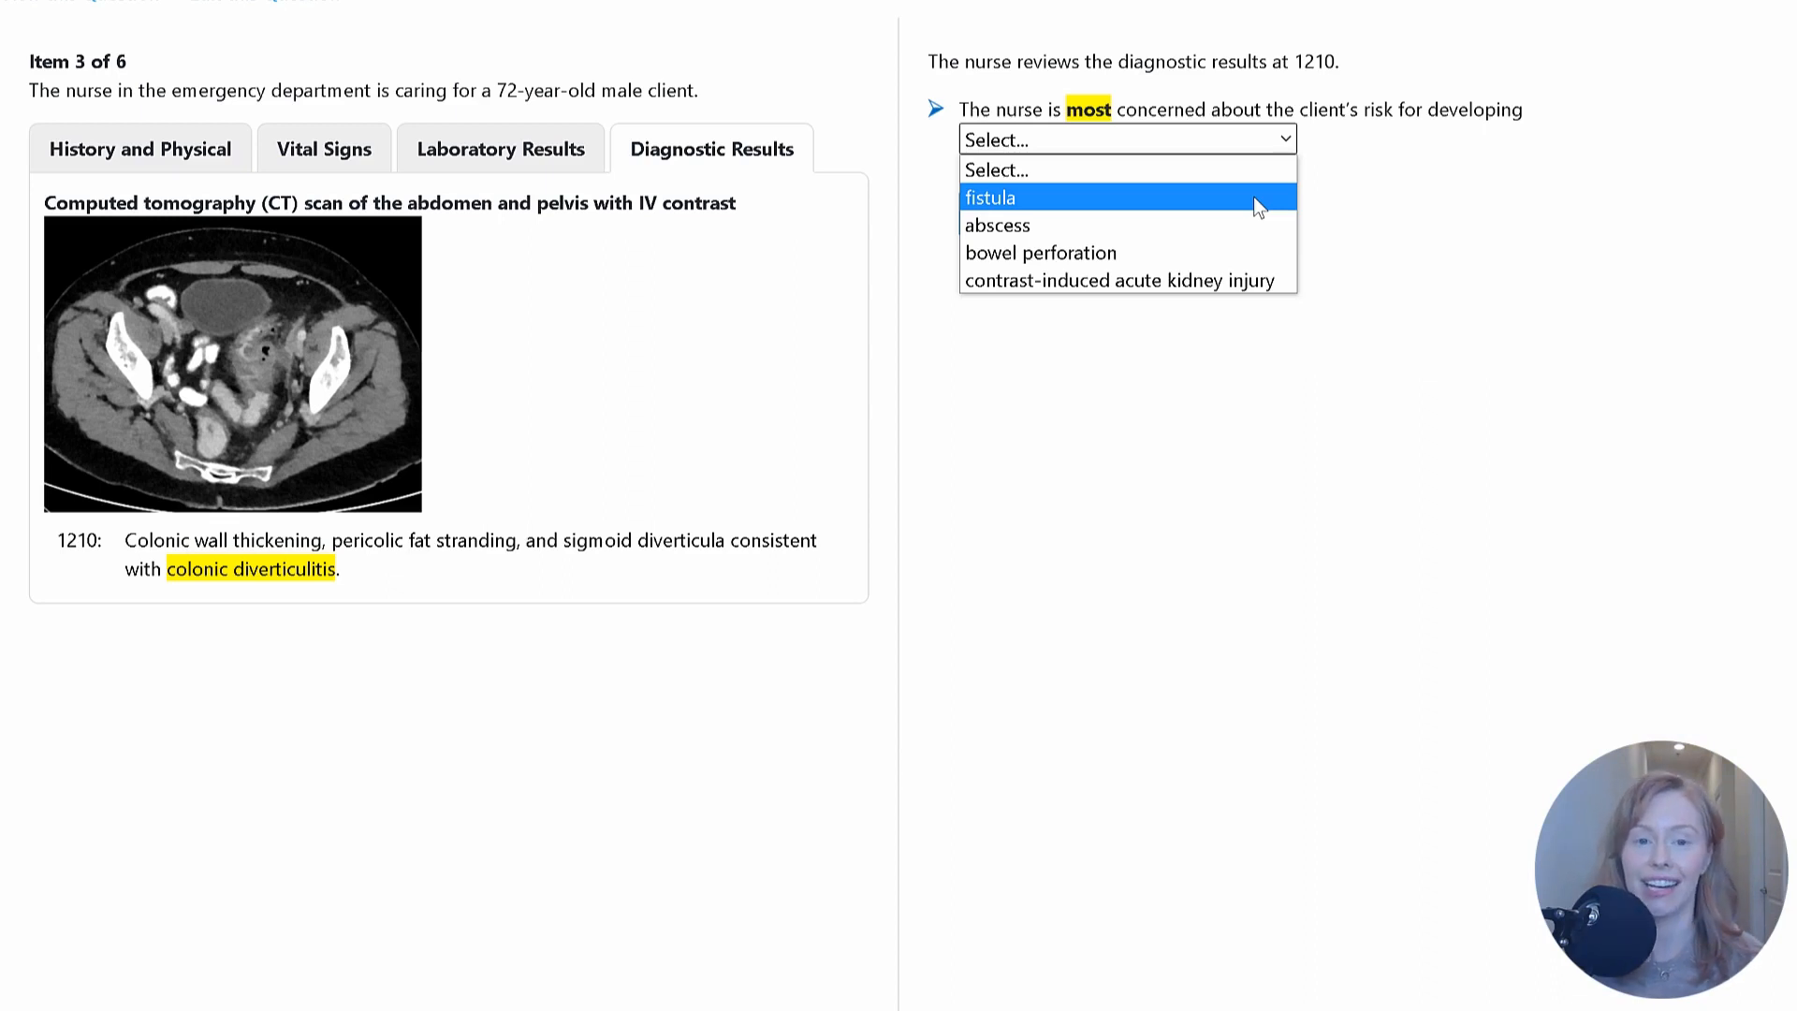
pyautogui.moveTo(1197, 205)
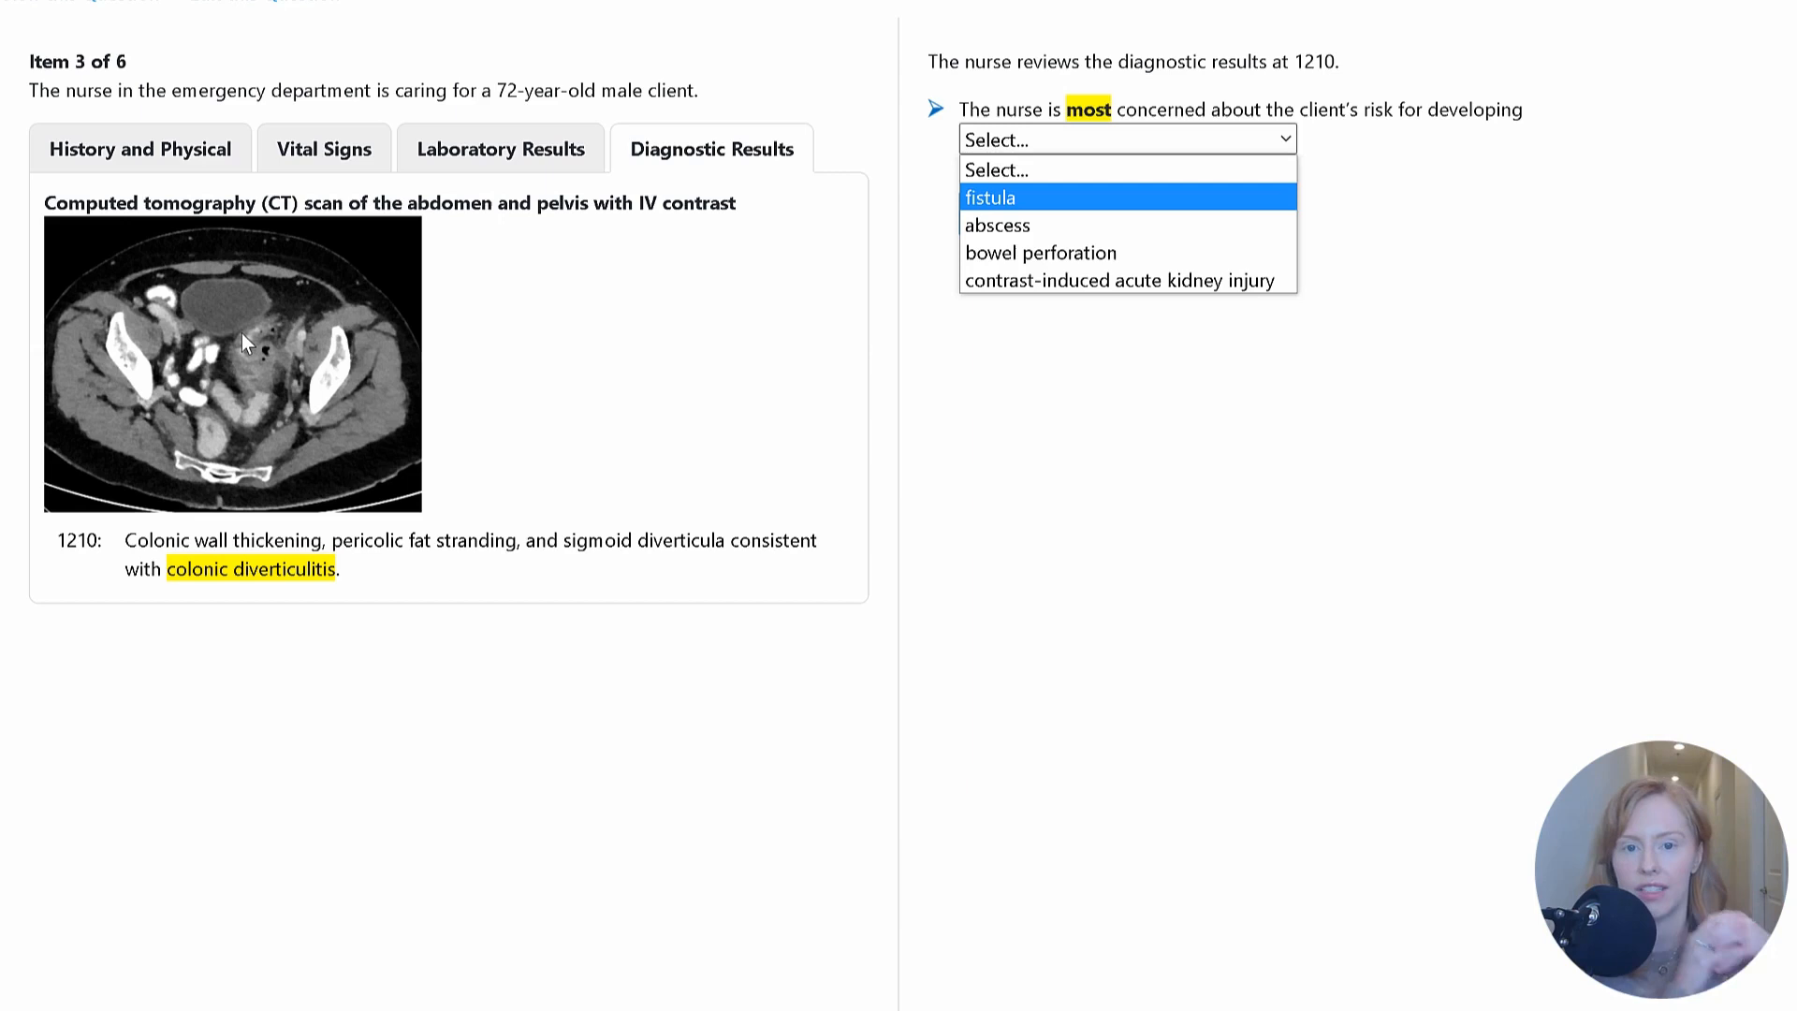
pyautogui.moveTo(1039, 253)
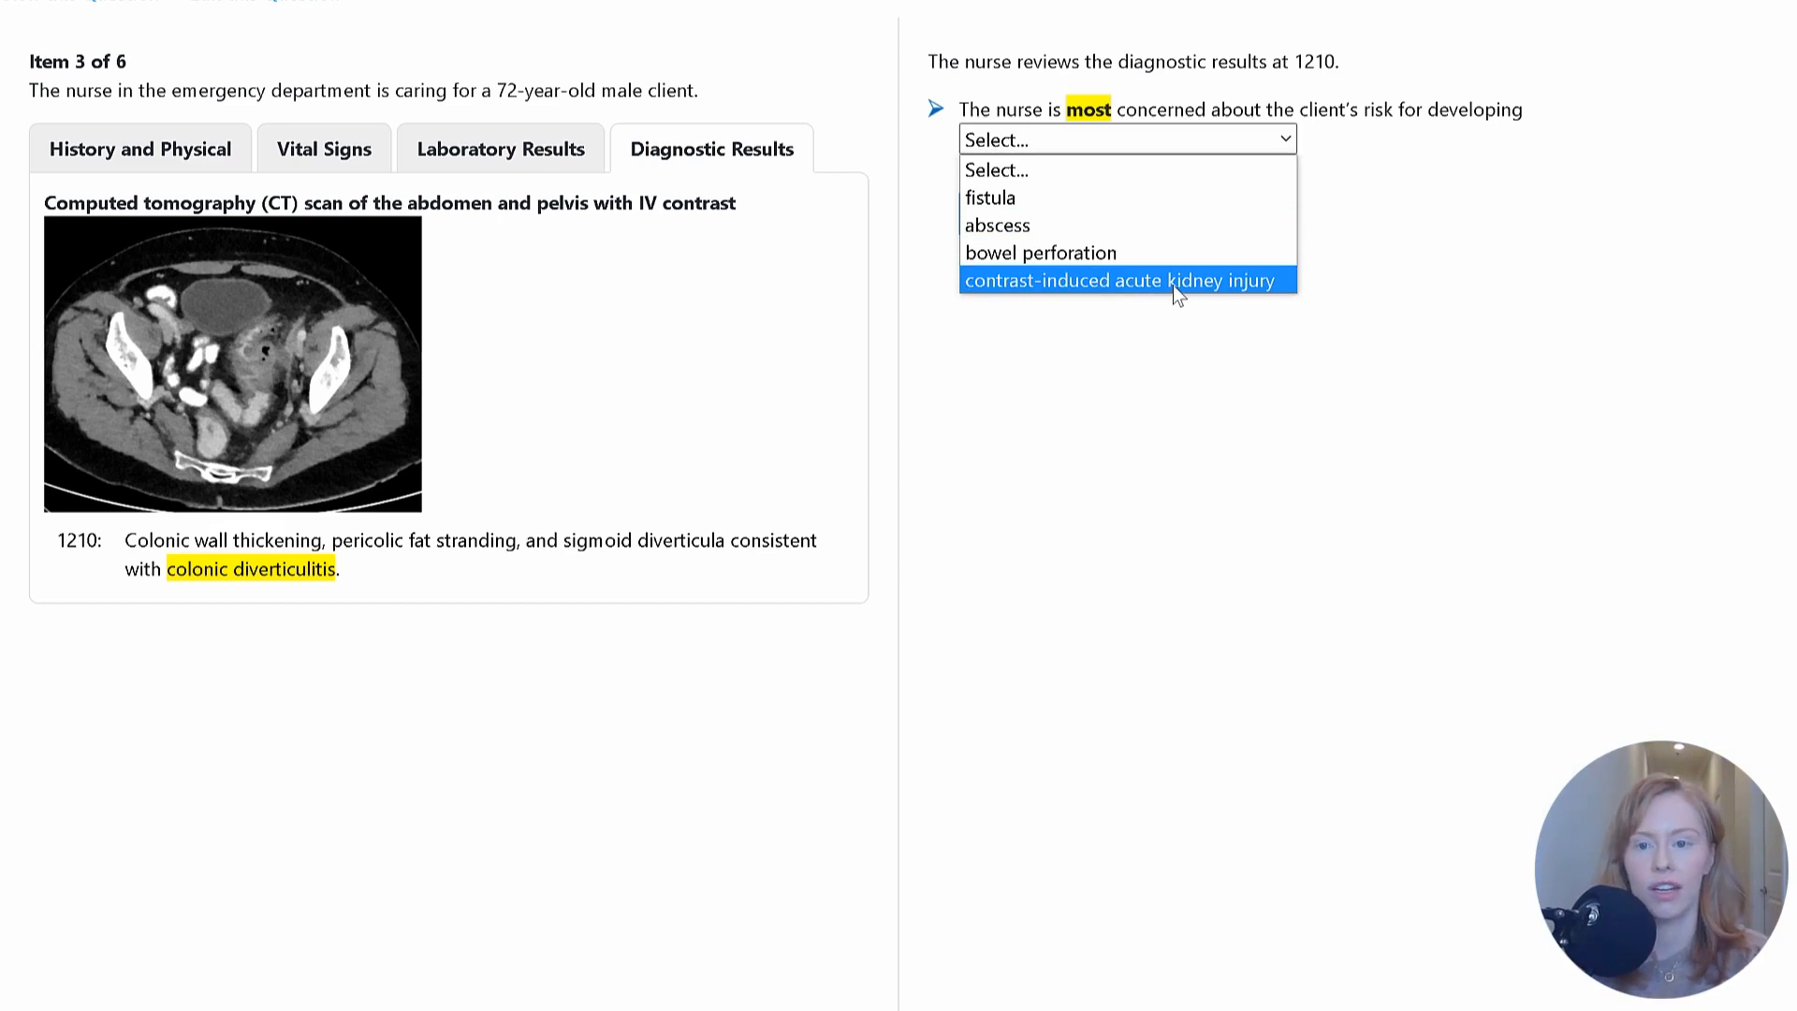
pyautogui.moveTo(616, 258)
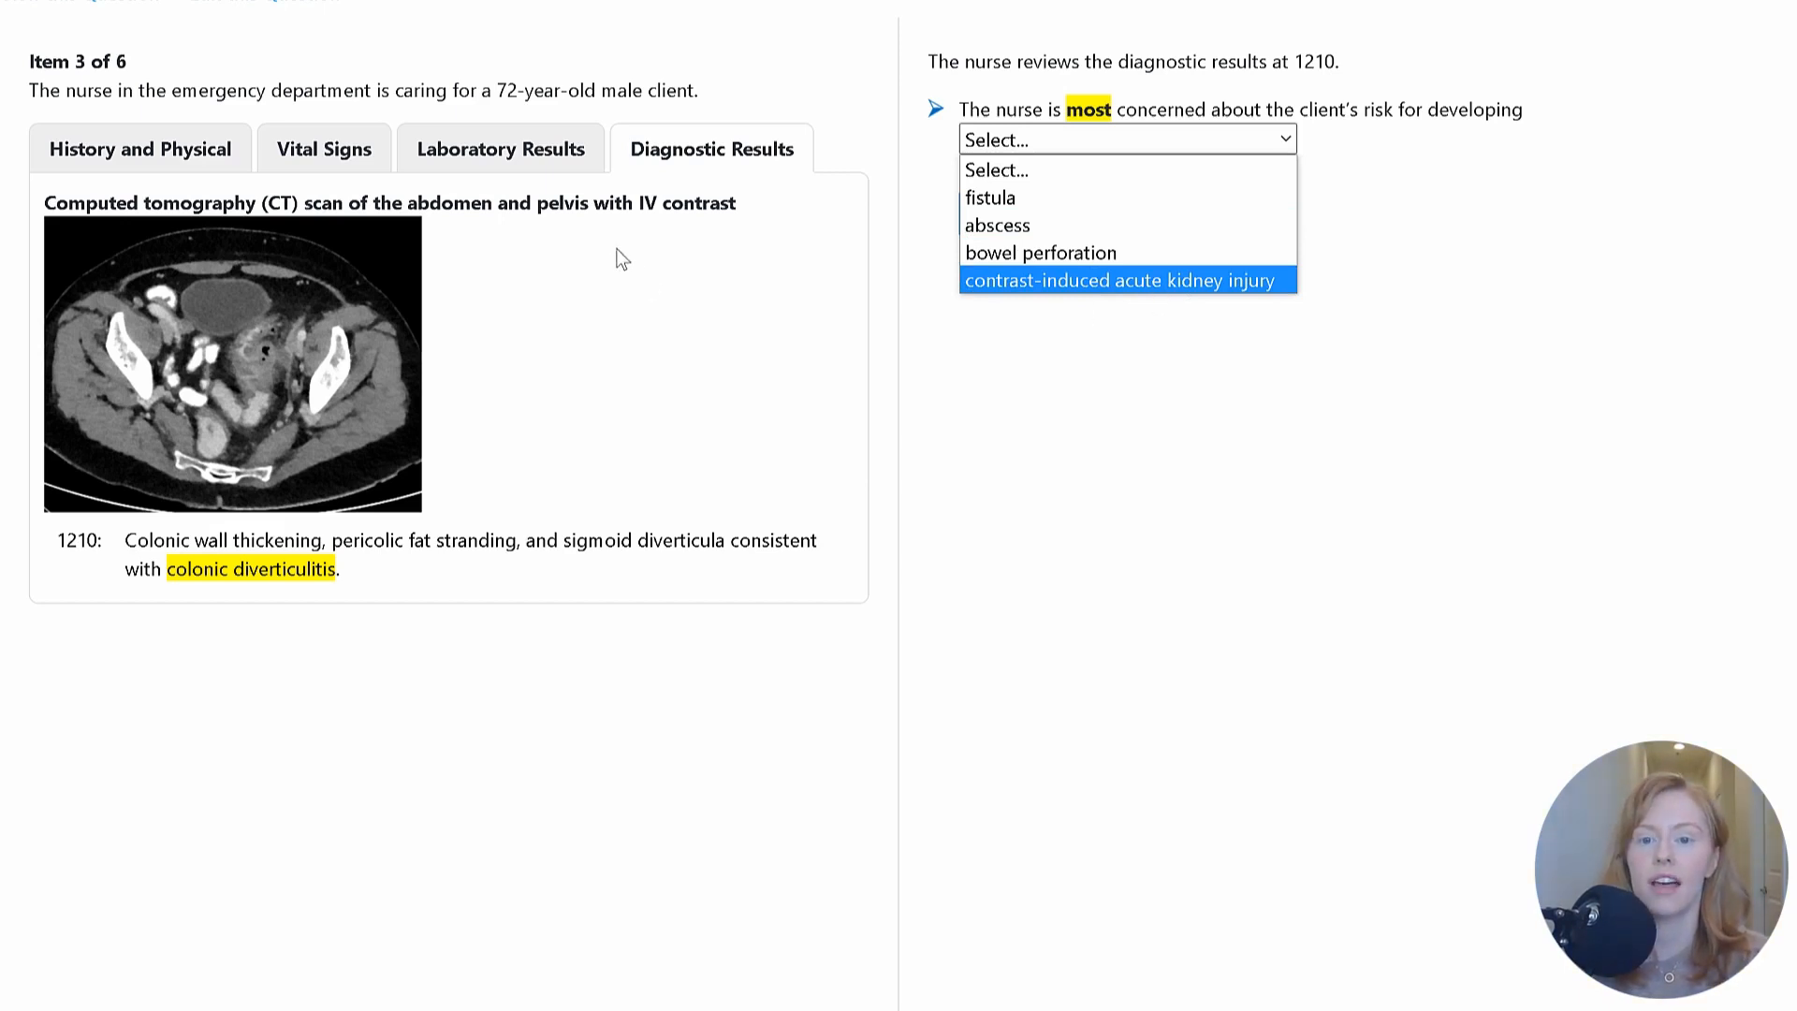
pyautogui.moveTo(478, 340)
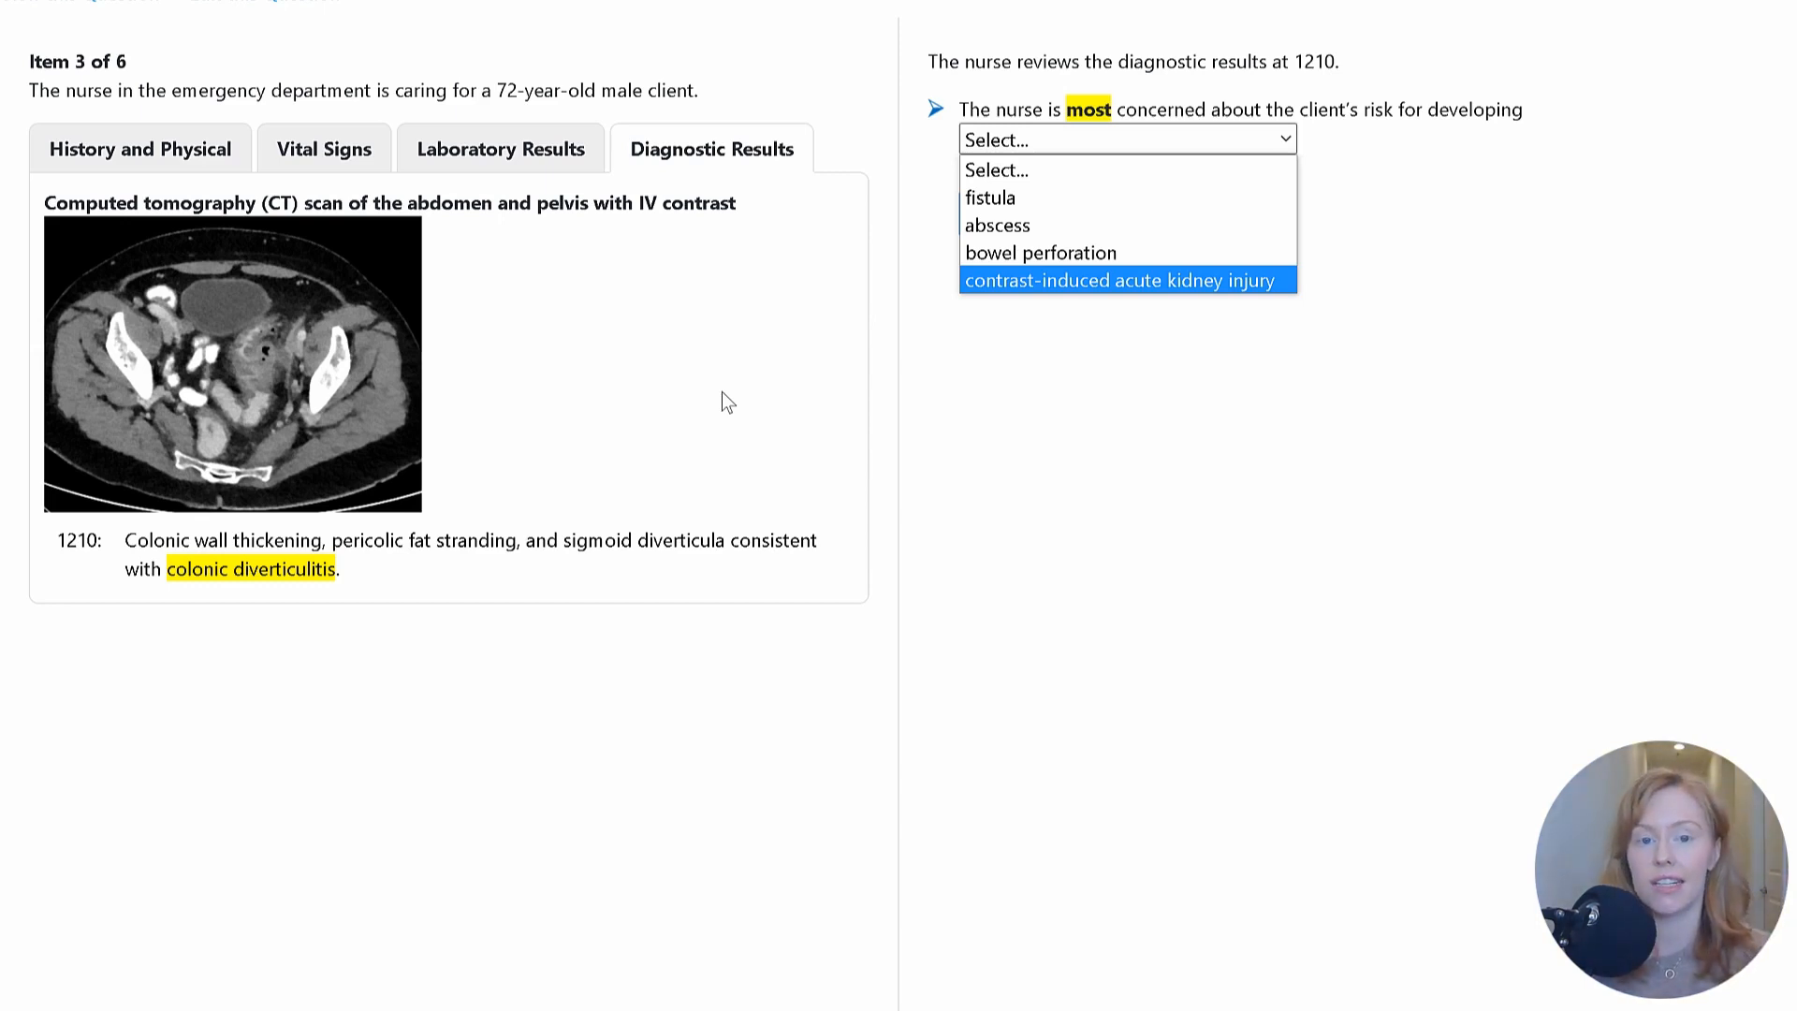
pyautogui.moveTo(1041, 253)
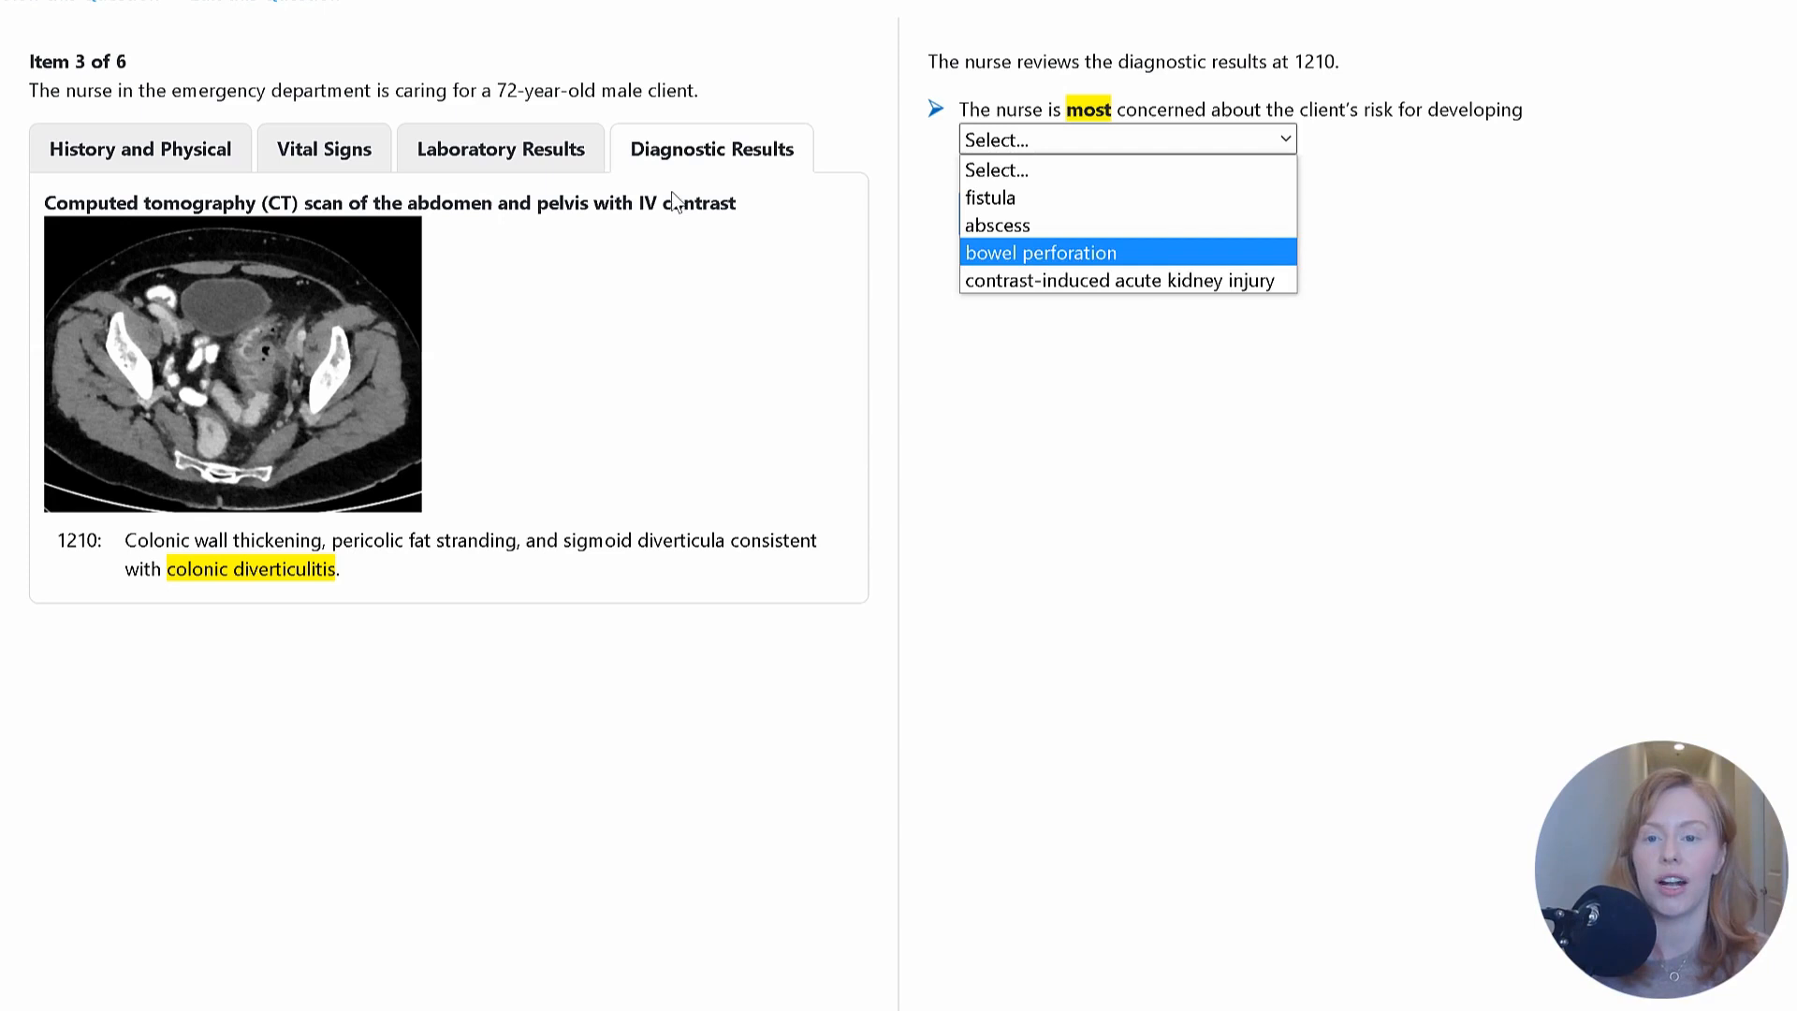
pyautogui.click(140, 148)
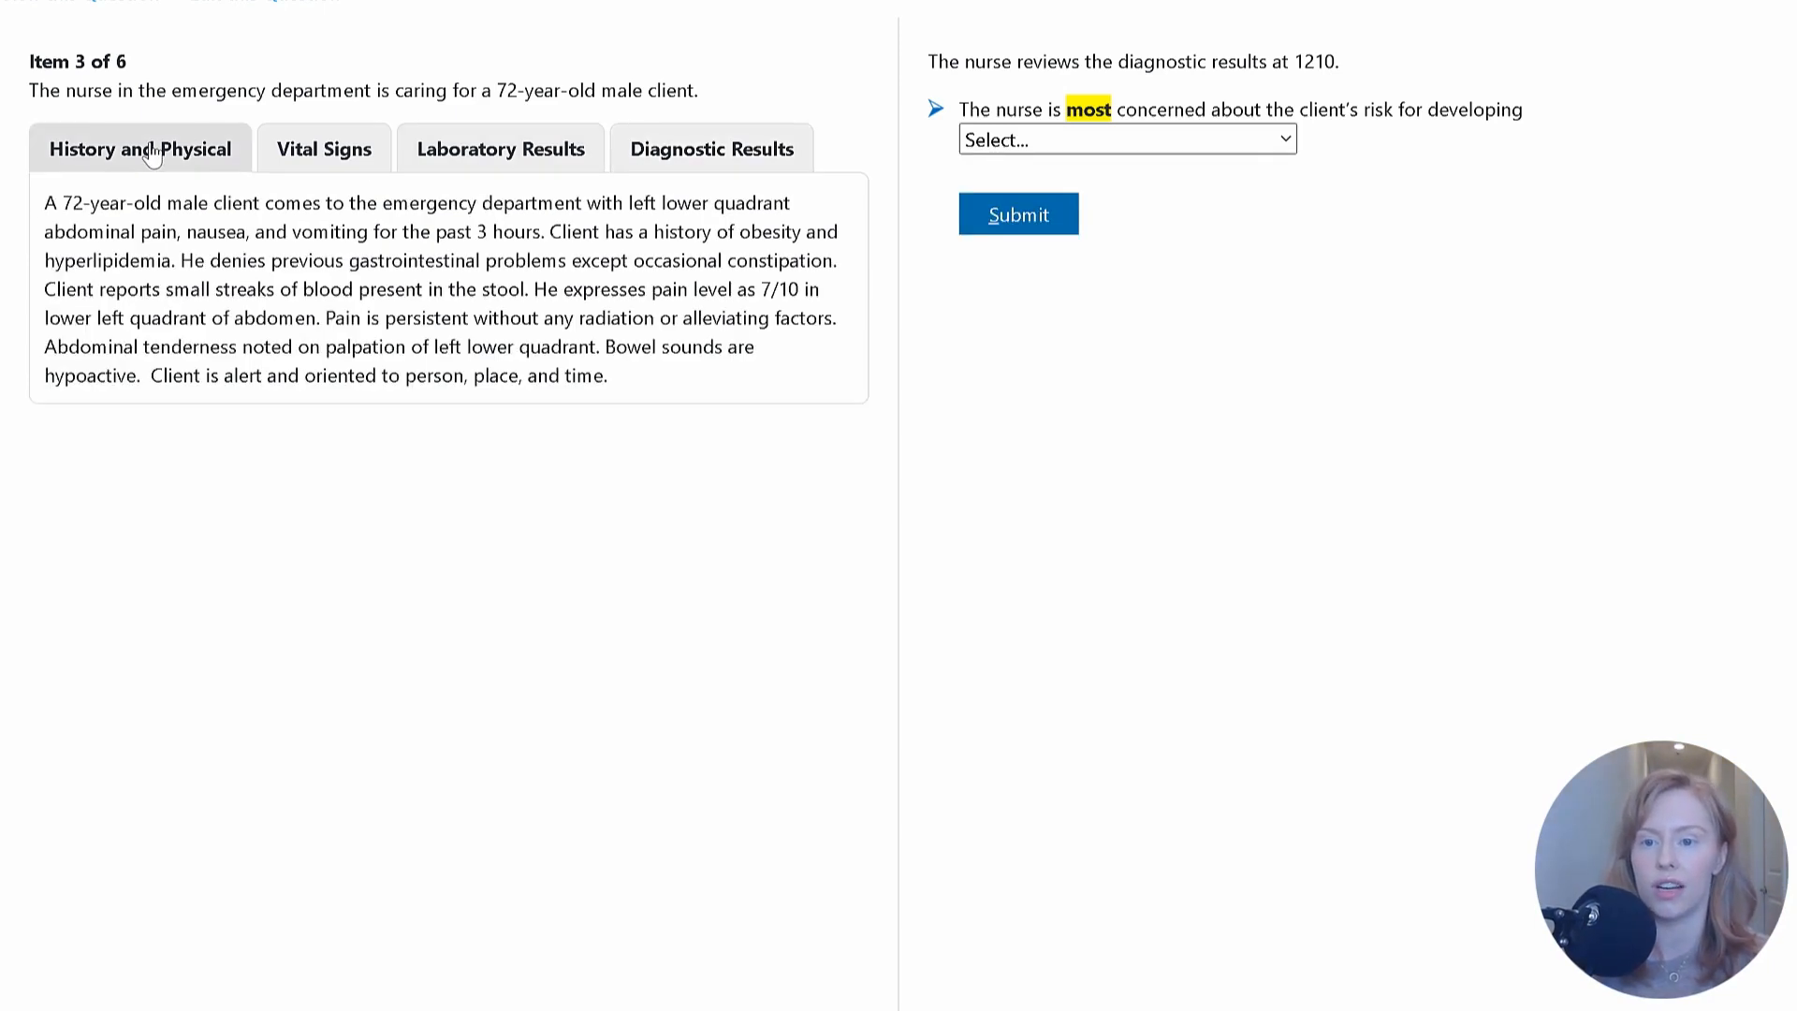
pyautogui.moveTo(547, 234)
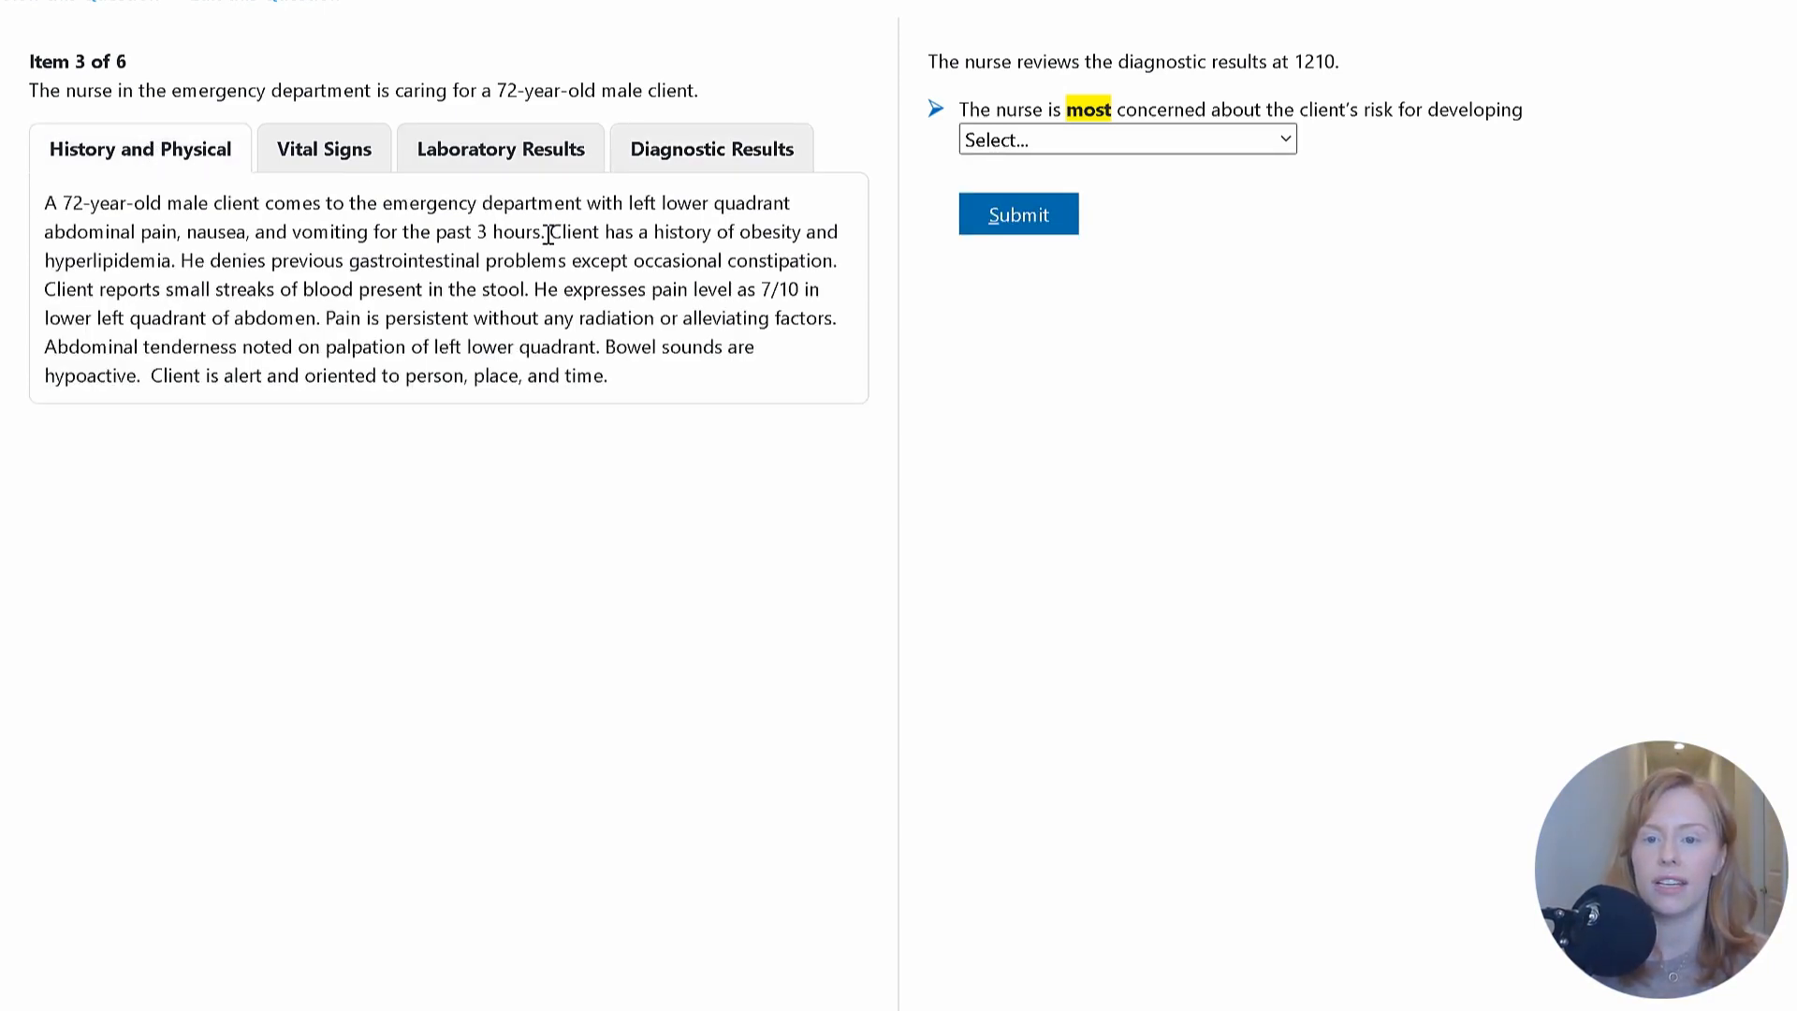
# Step: Highlight the obesity and hyperlipidemia history, return to Diagnostic Results and show the answer choices
pyautogui.moveTo(550, 232); pyautogui.dragTo(178, 260)
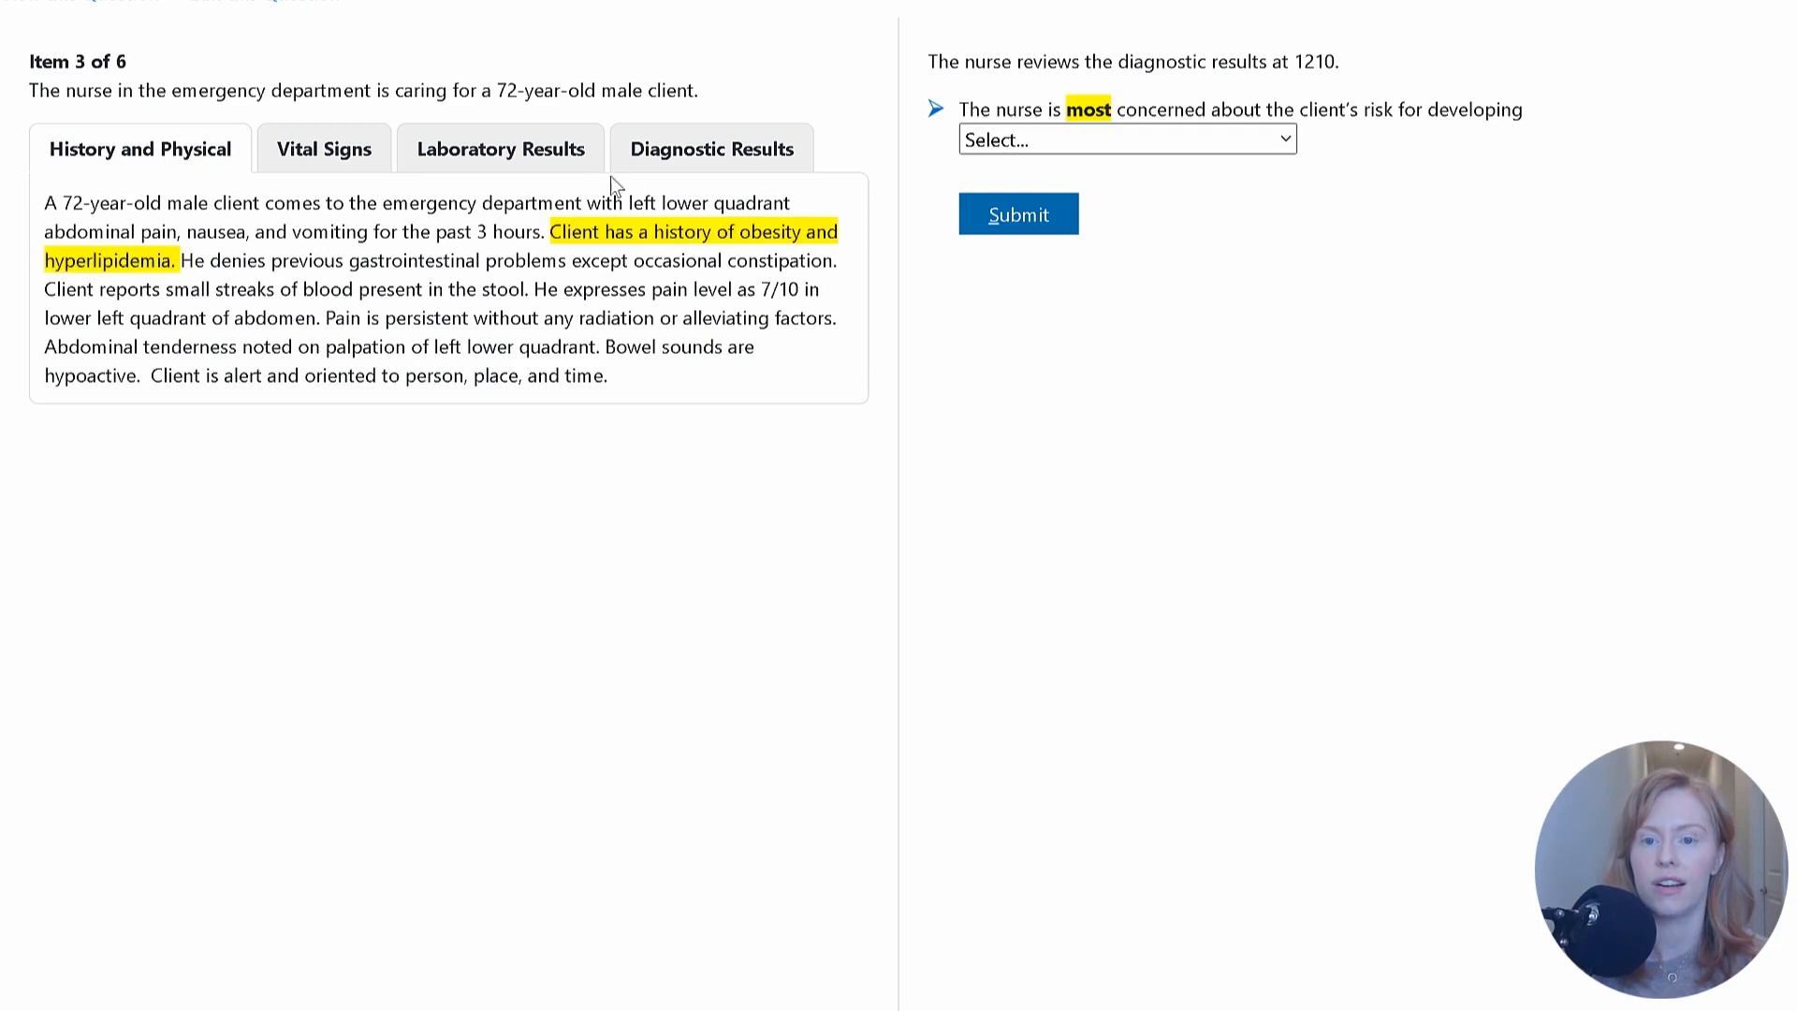
pyautogui.click(711, 148)
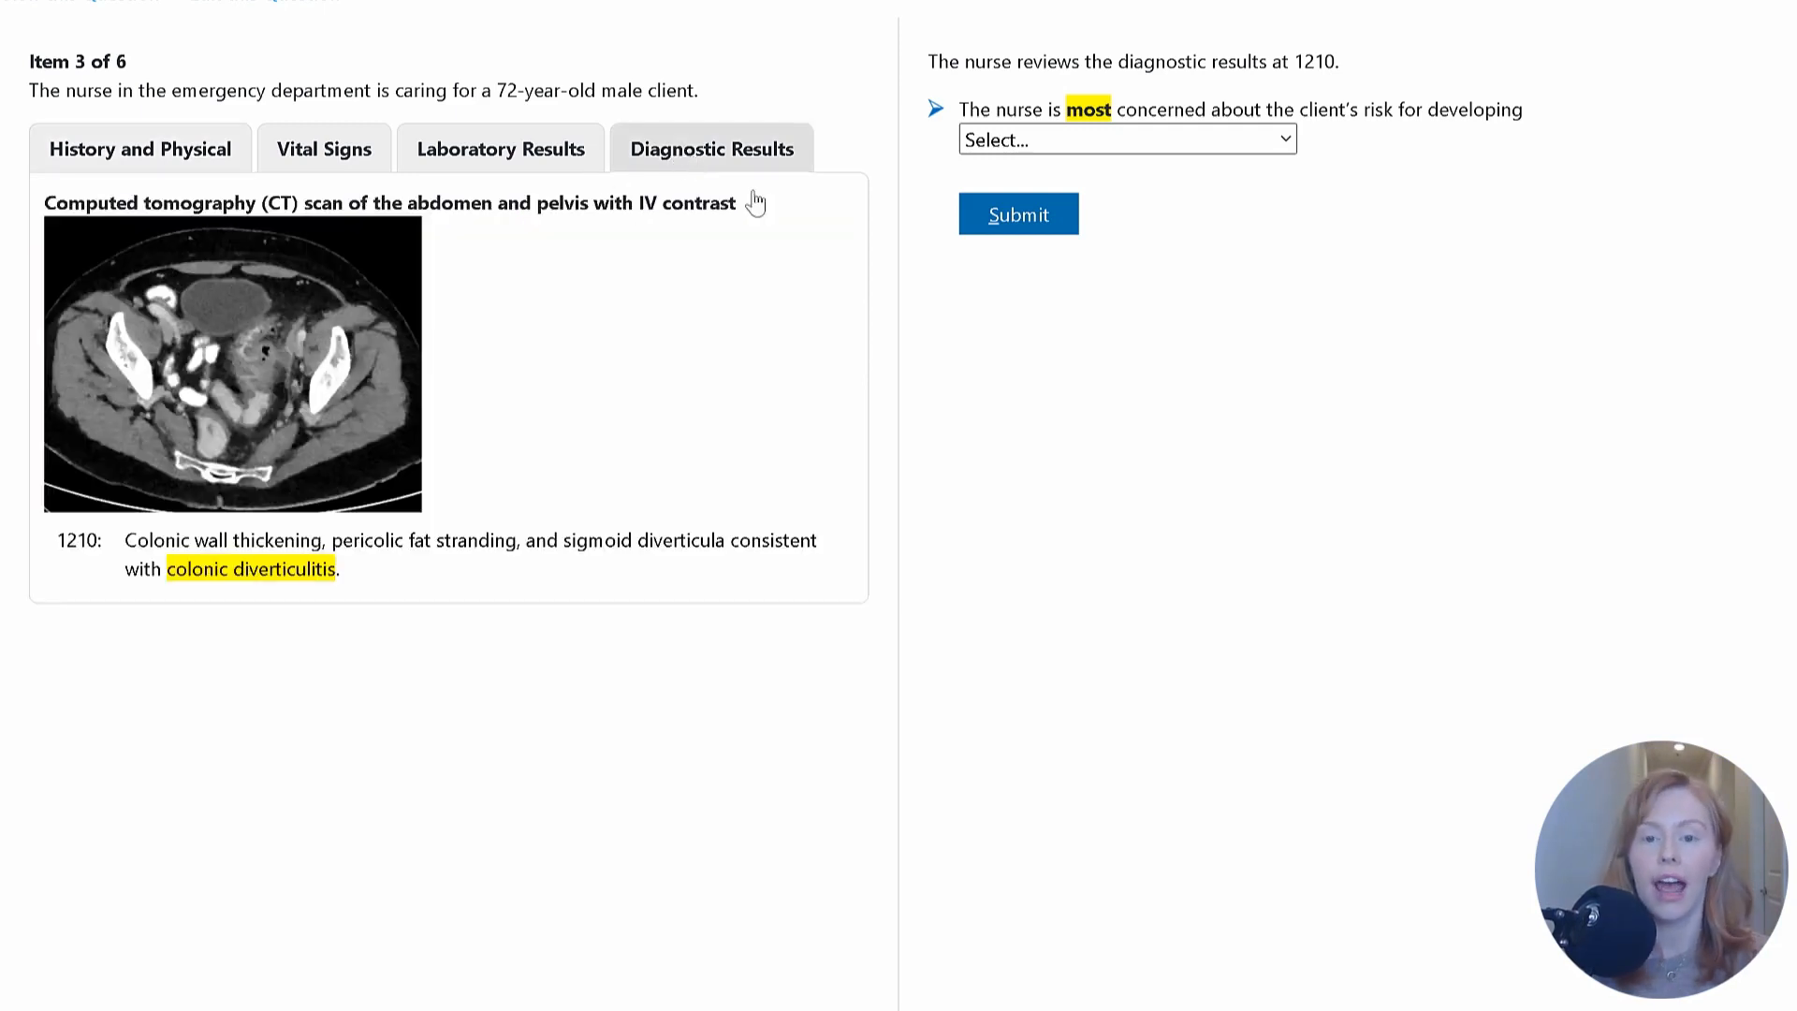
pyautogui.click(1126, 139)
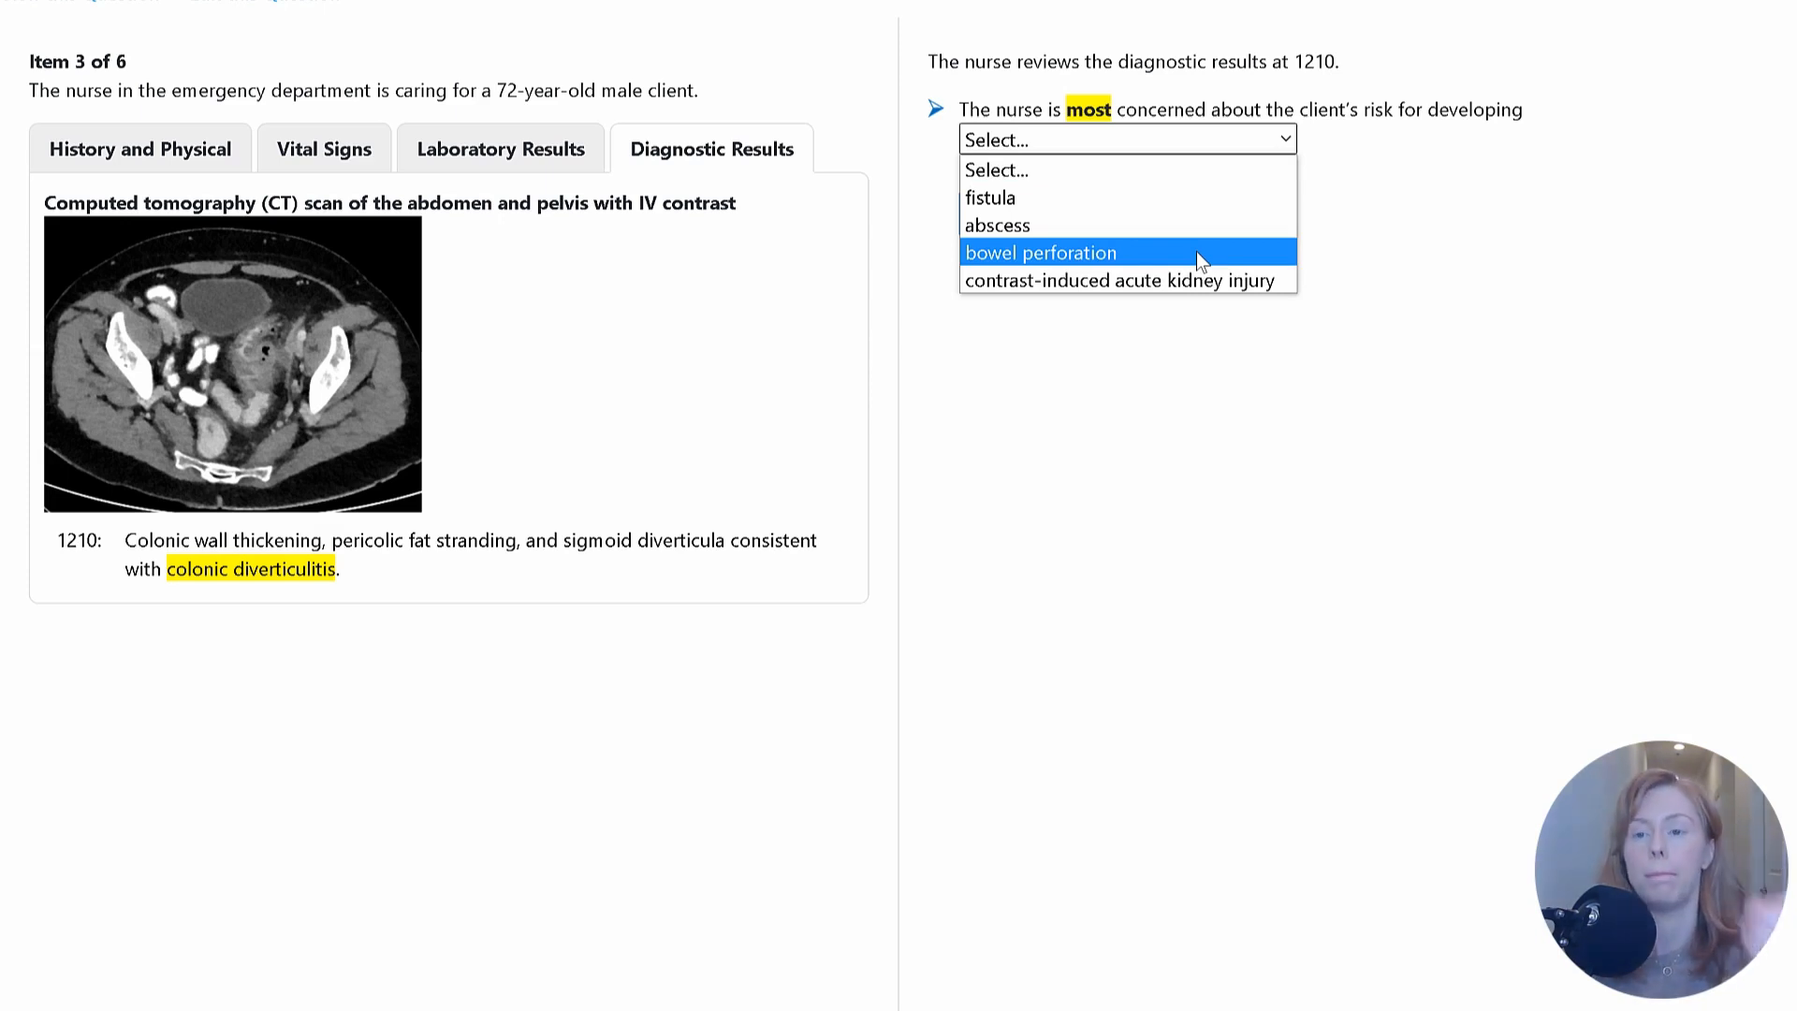
# Step: Answer 'bowel perforation' and submit it, scoring 1/1 with the explanation shown
pyautogui.click(1039, 252)
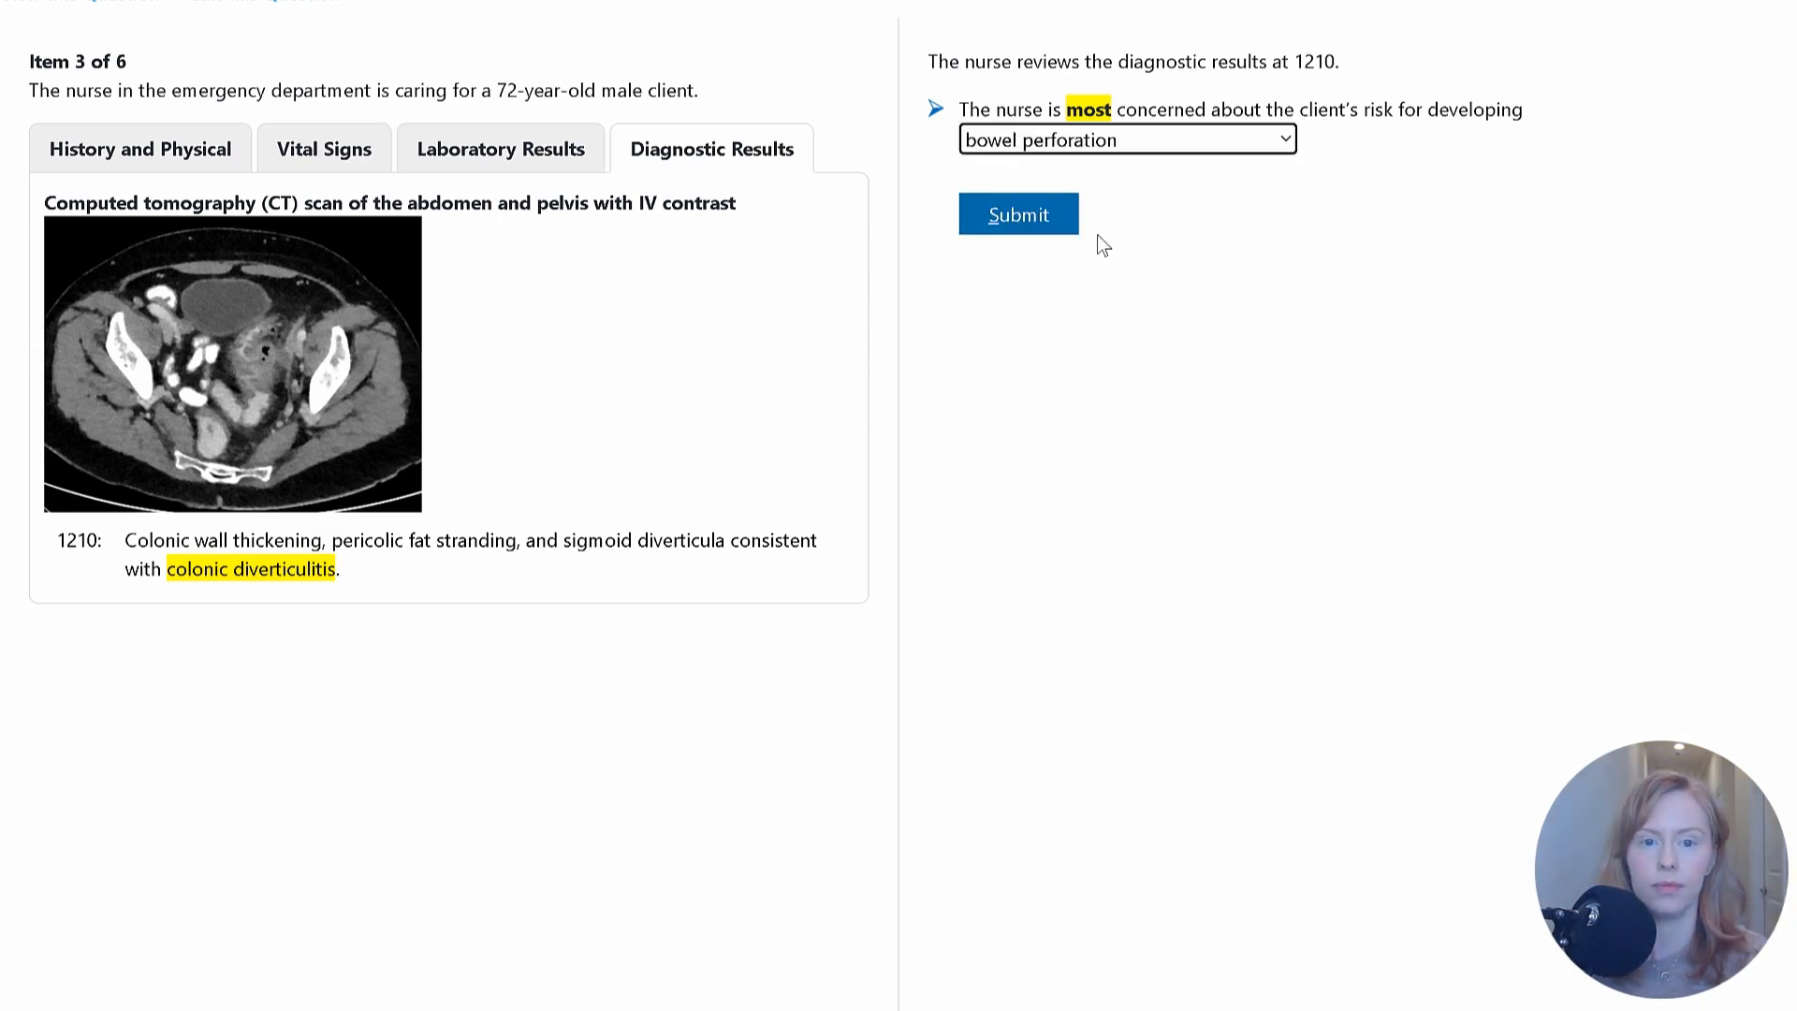
pyautogui.click(1017, 214)
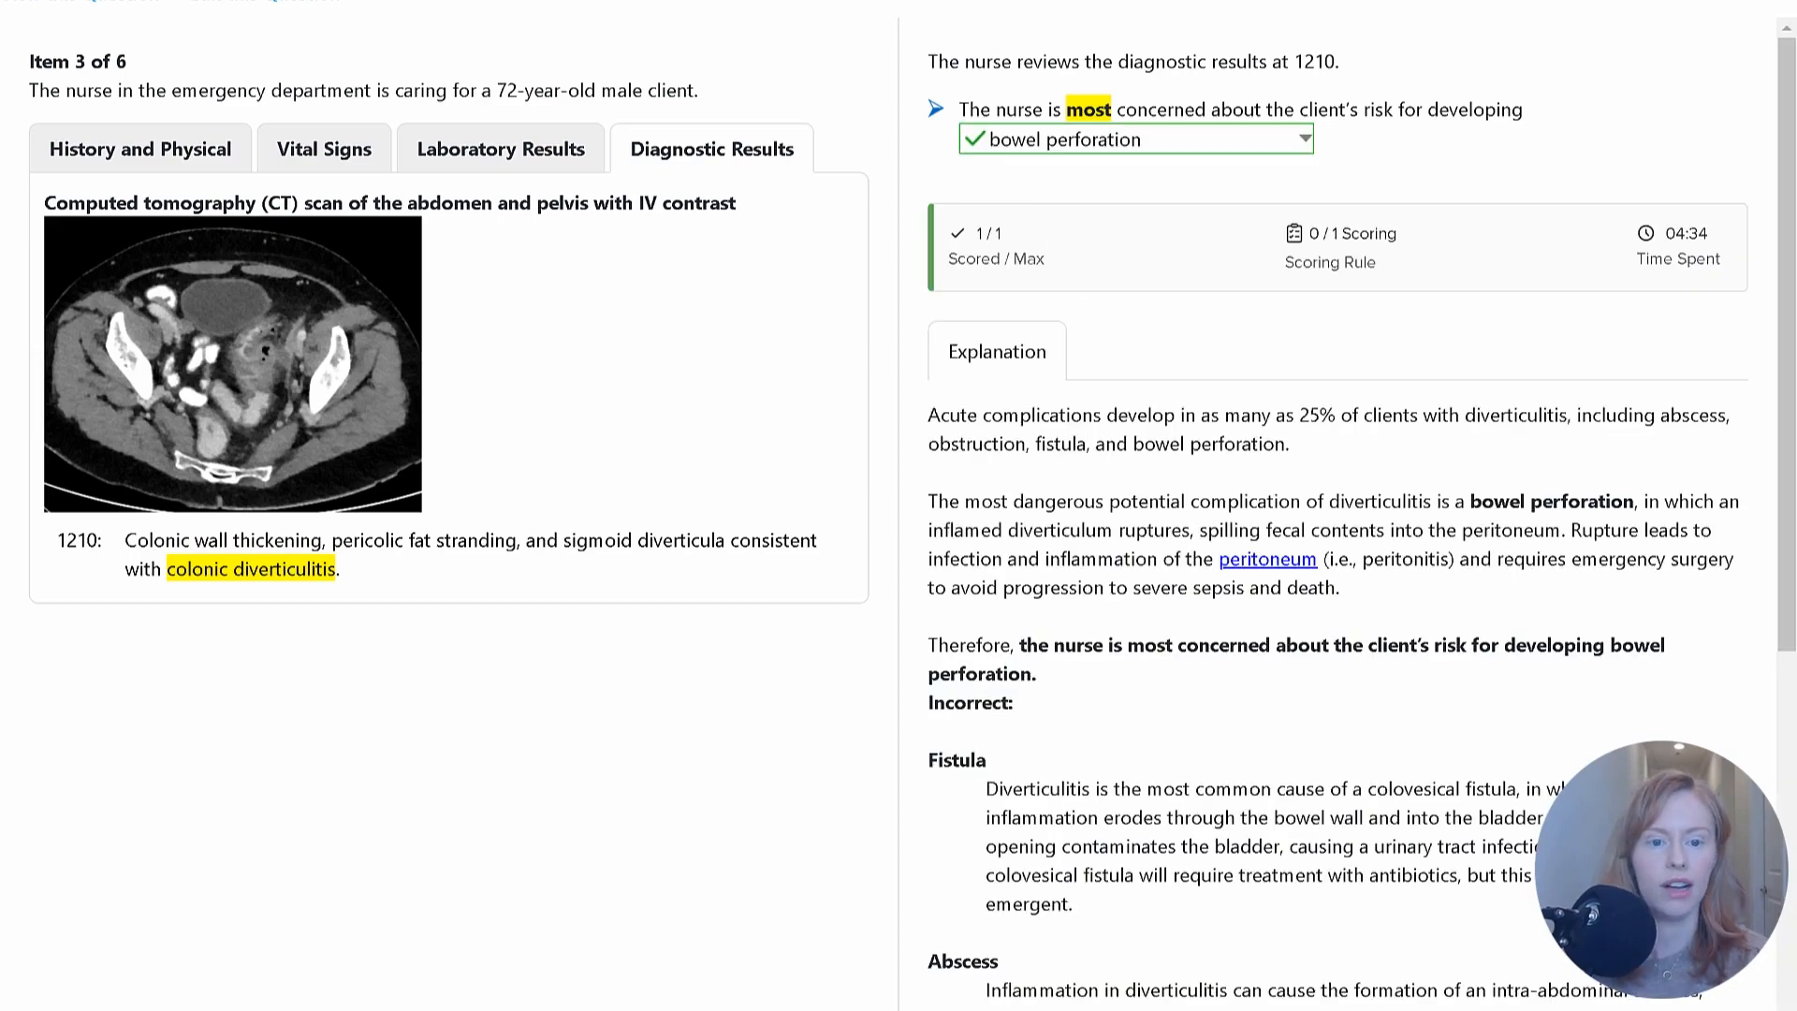